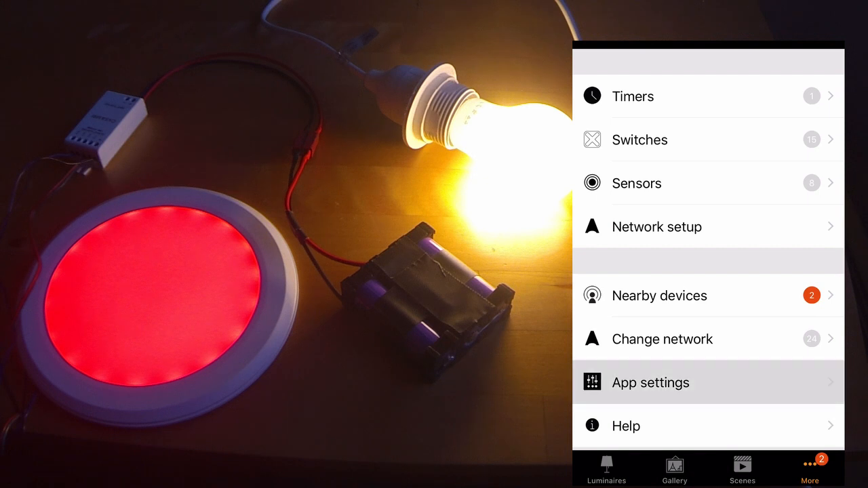
Start Change network from the More tab to create a new network.
left_click(650, 382)
type("C")
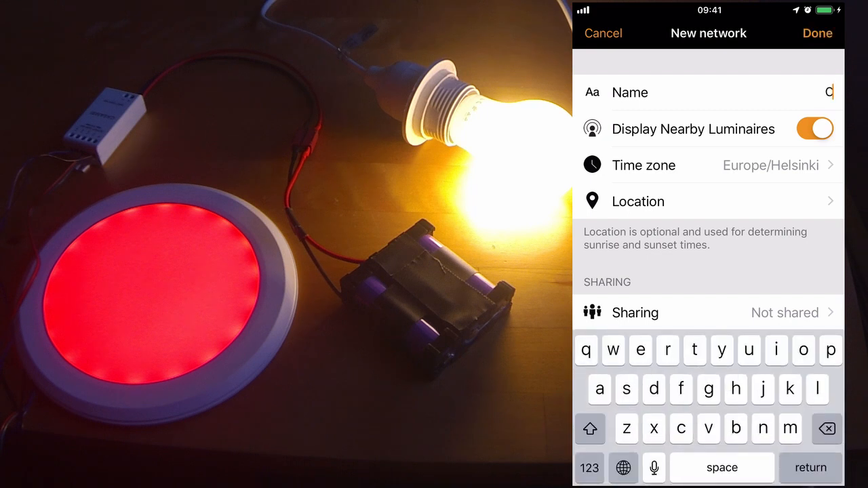
Name the new network 'Casam bee' and bring up its sharing mode options.
type("asam")
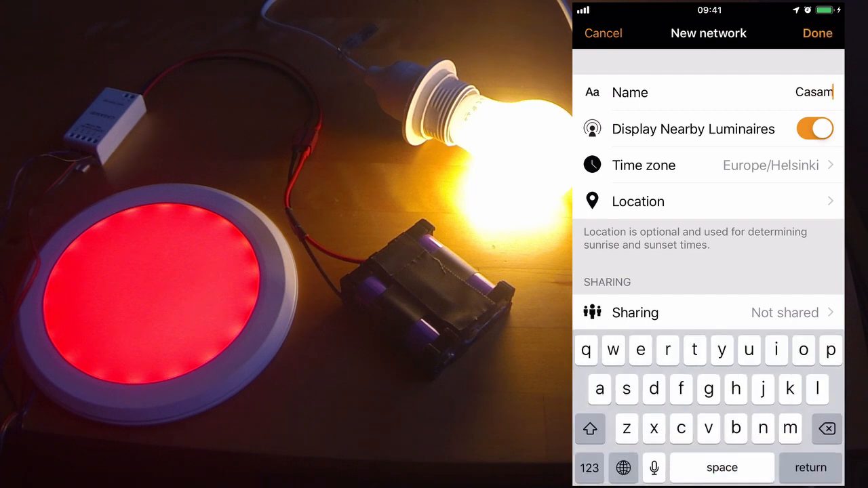
type("bee")
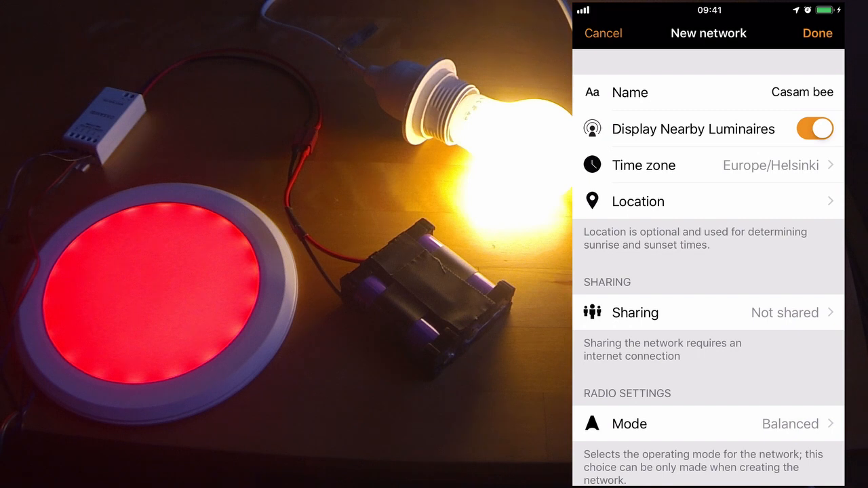
left_click(708, 312)
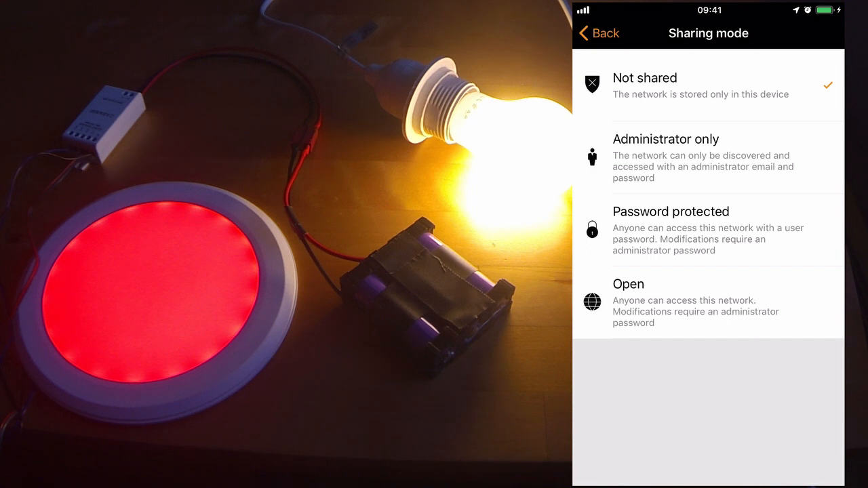
Leave the network unshared, keep radio mode Balanced, and finish creating Casam bee.
left_click(597, 33)
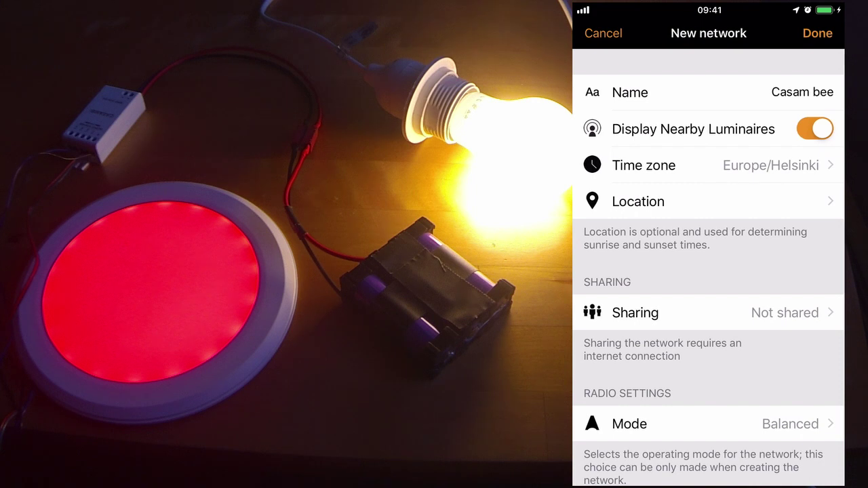
scroll("down", 3)
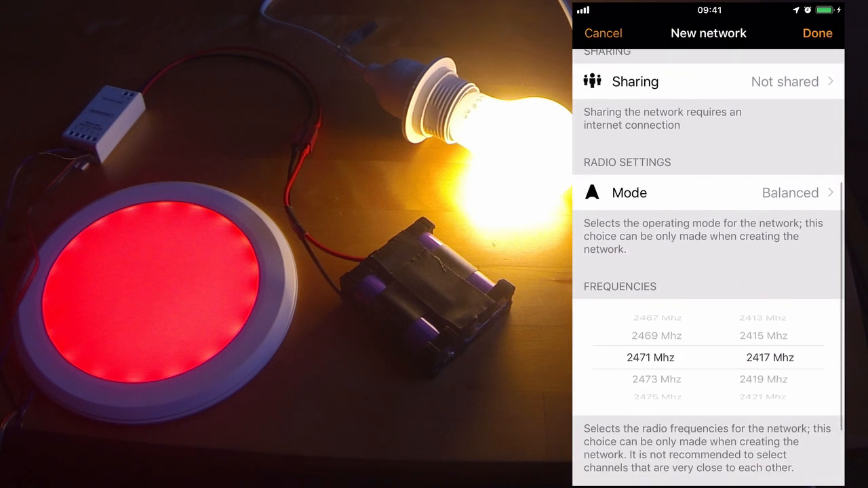
scroll("down", 3)
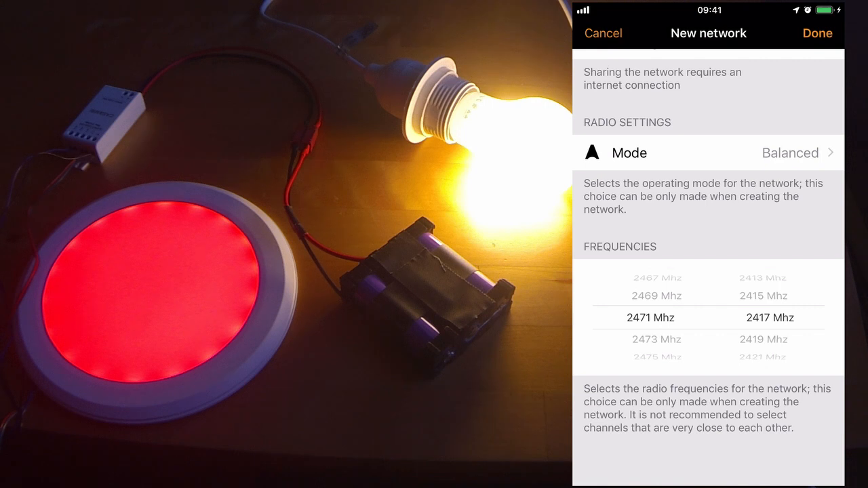
left_click(709, 152)
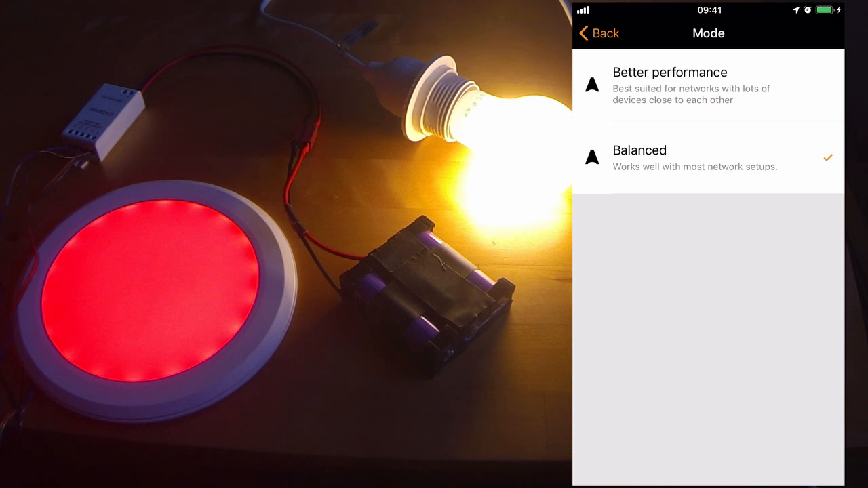
left_click(597, 33)
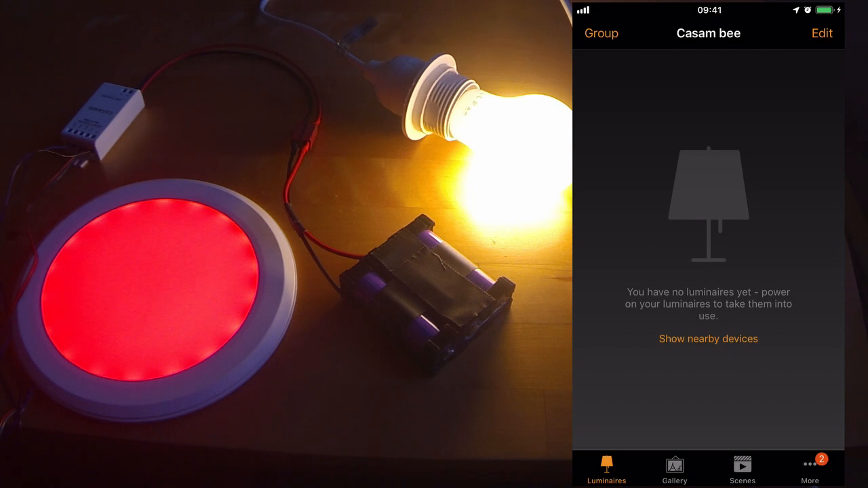
List nearby devices and add CBU-TED and CBU-PWM4 RGB to Casam bee.
left_click(709, 339)
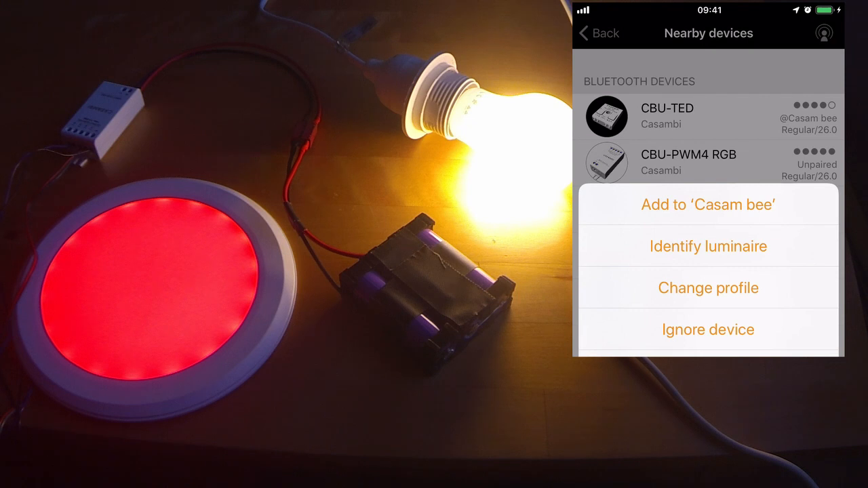
left_click(708, 204)
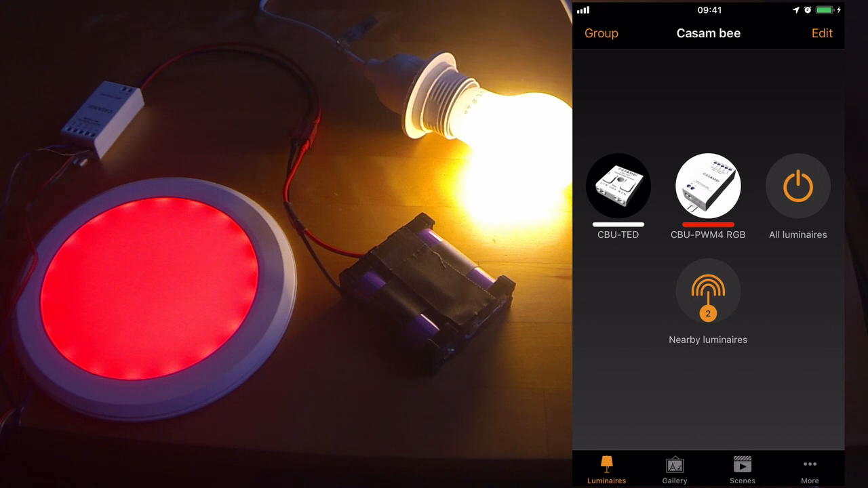
Dim the CBU-PWM4 RGB luminaire to about 10% and recolour it to saturated green.
left_click(618, 187)
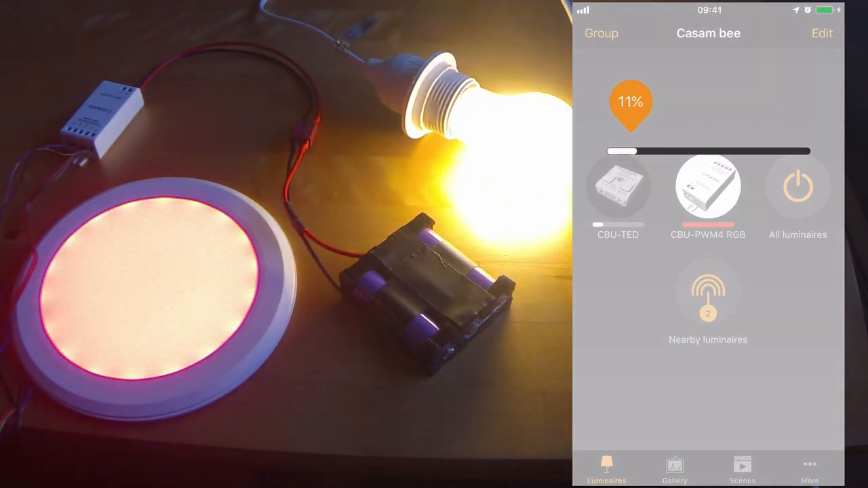
left_click_drag(622, 152, 613, 152)
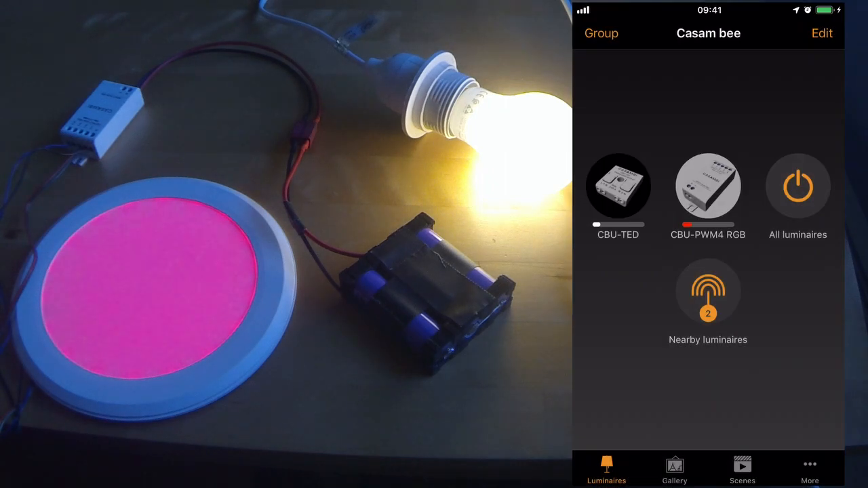
left_click(708, 186)
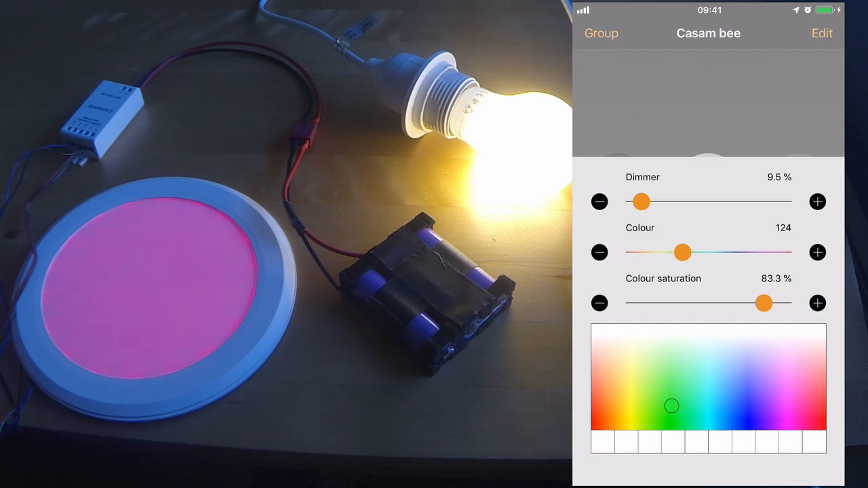
left_click_drag(671, 406, 675, 432)
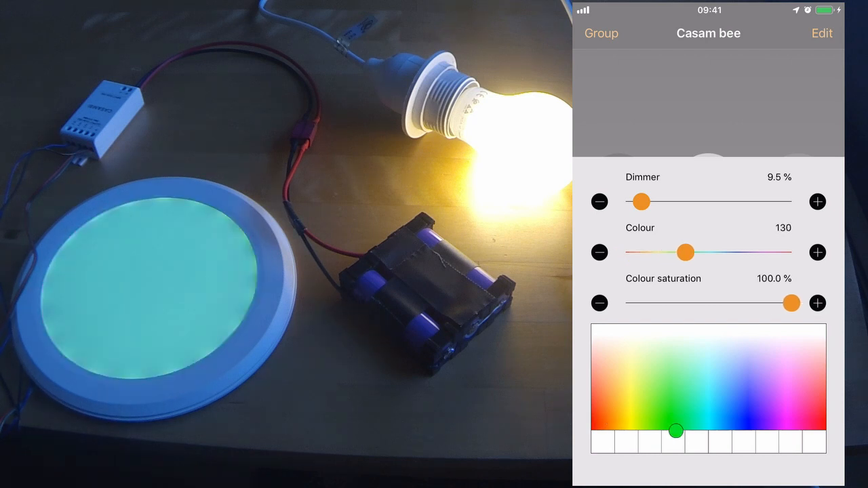
left_click(601, 33)
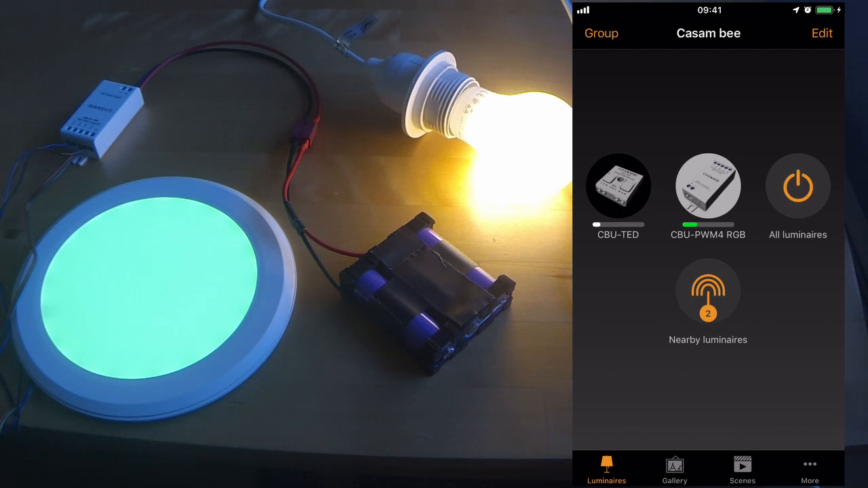
From the Scenes tab, add a plain scene named Green and open its settings.
left_click(742, 468)
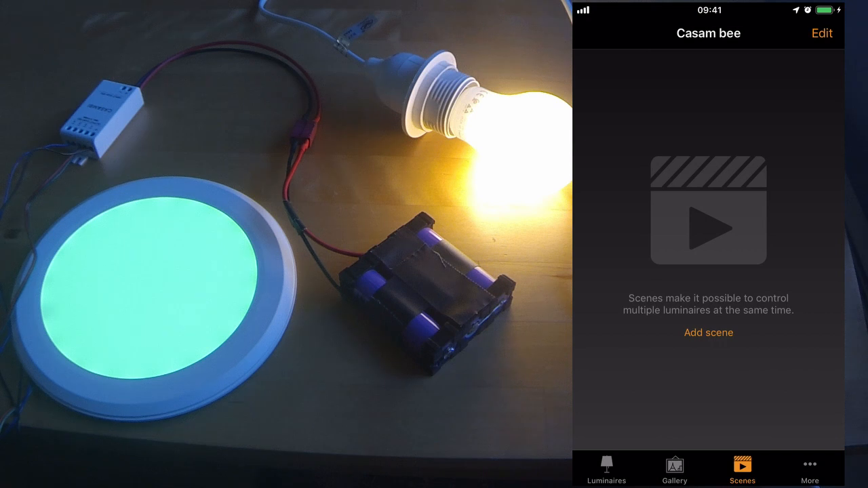
left_click(709, 332)
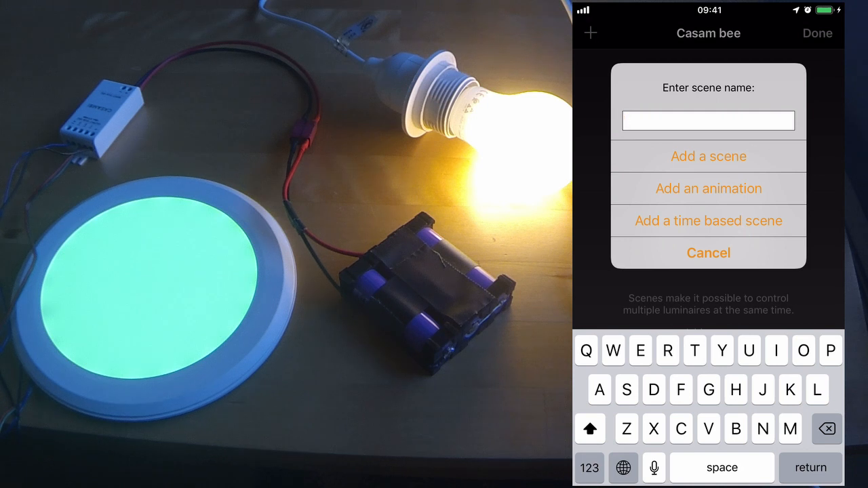
type("Green")
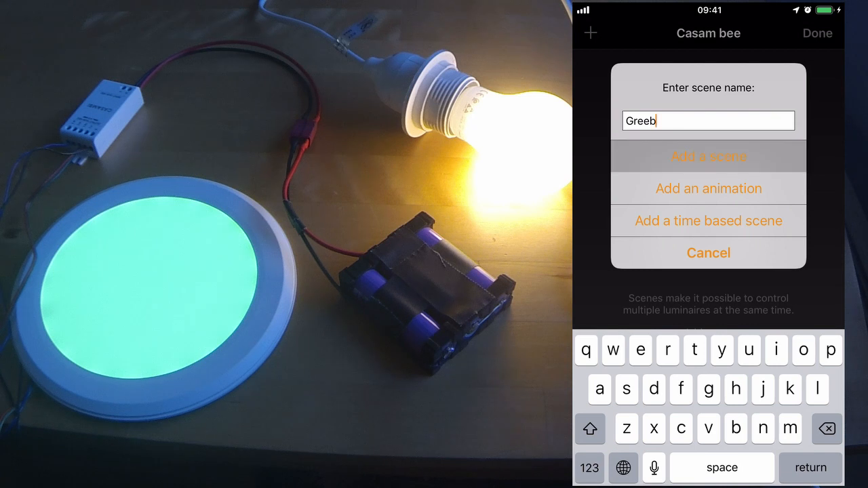
left_click(708, 156)
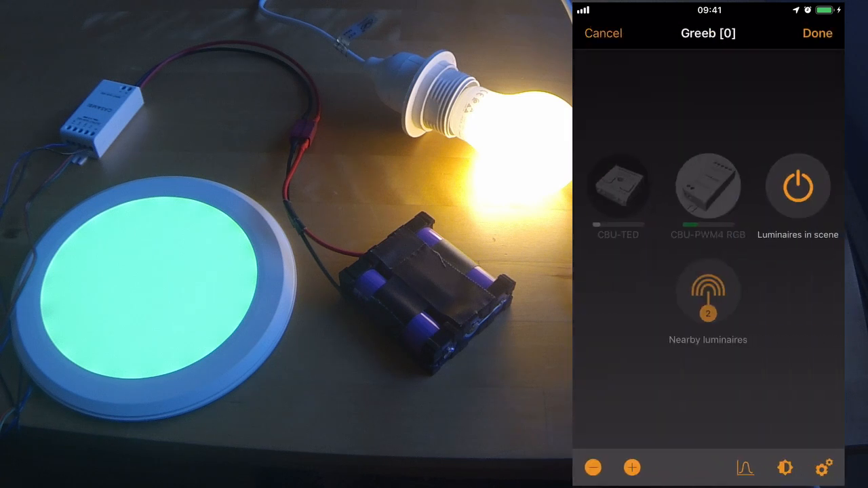
left_click(708, 186)
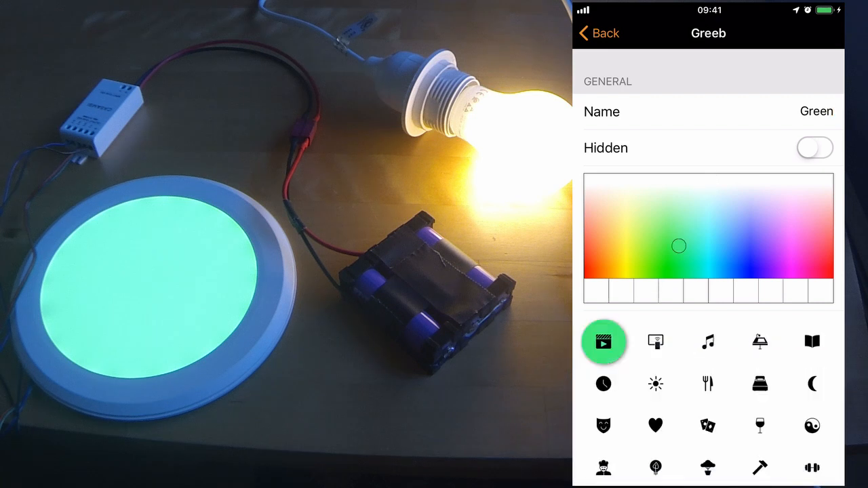
Pick green on the scene's colour picker and return to its luminaire editor.
left_click_drag(678, 246, 660, 280)
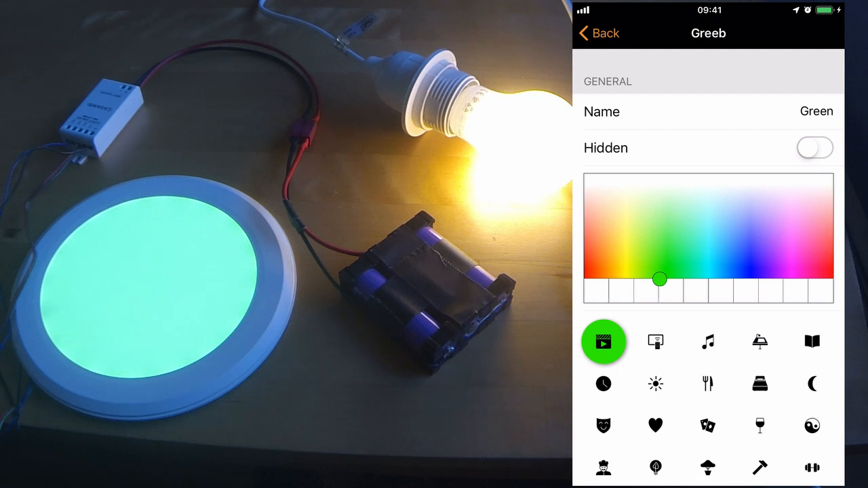
left_click(655, 468)
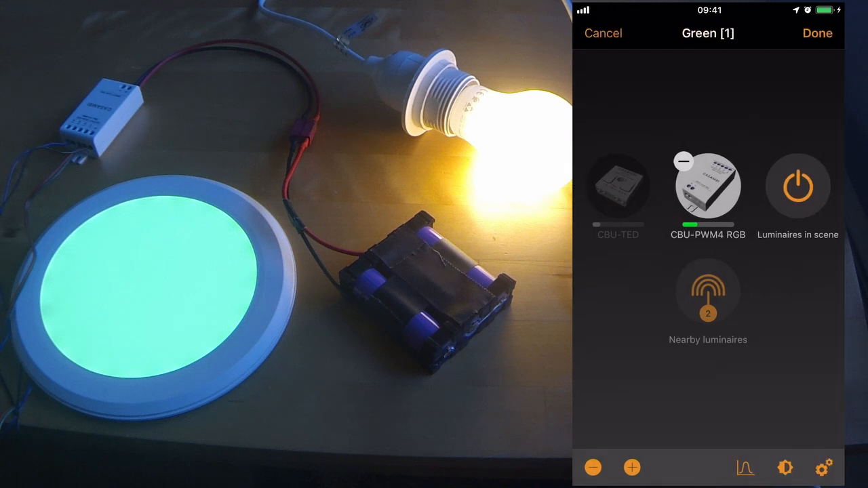
Save the Green scene to the scenes list, then re-enter scenes editing.
left_click(817, 33)
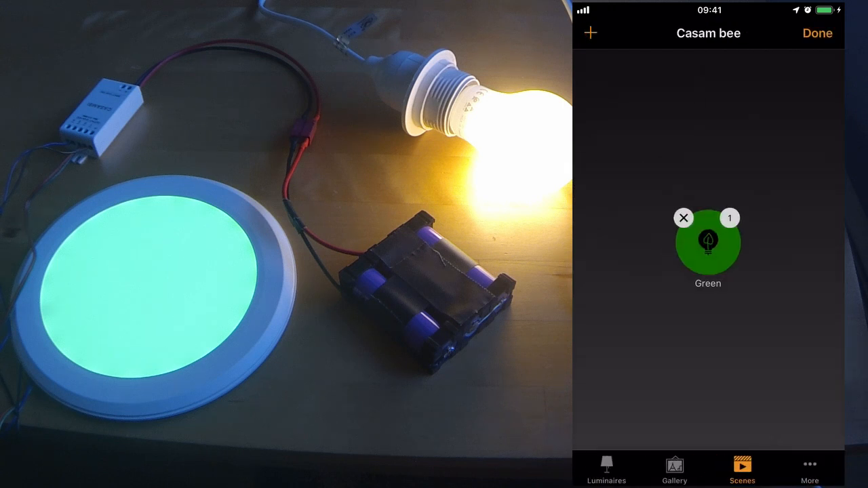
left_click(817, 33)
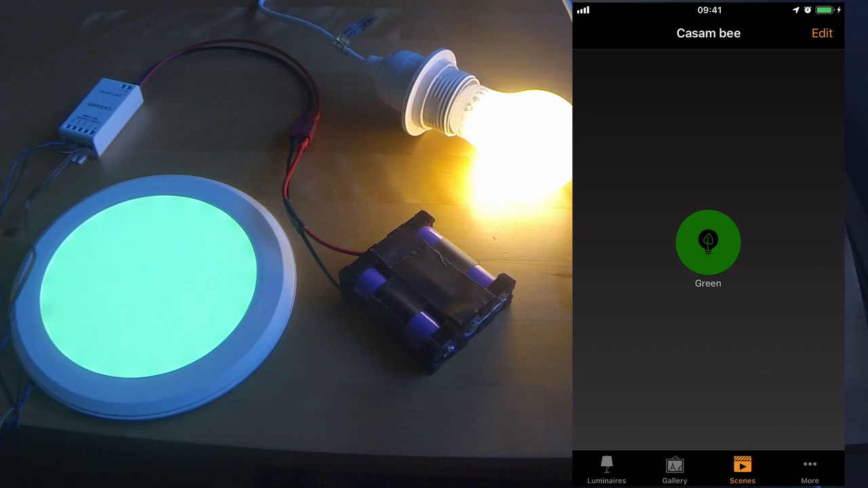
left_click(822, 32)
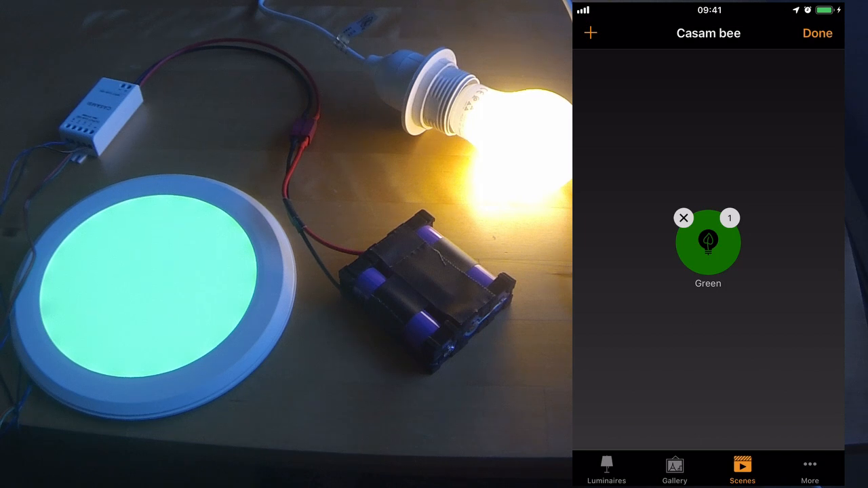
Create a Red scene with the CBU-PWM4 RGB luminaire set to red and save it.
left_click(590, 33)
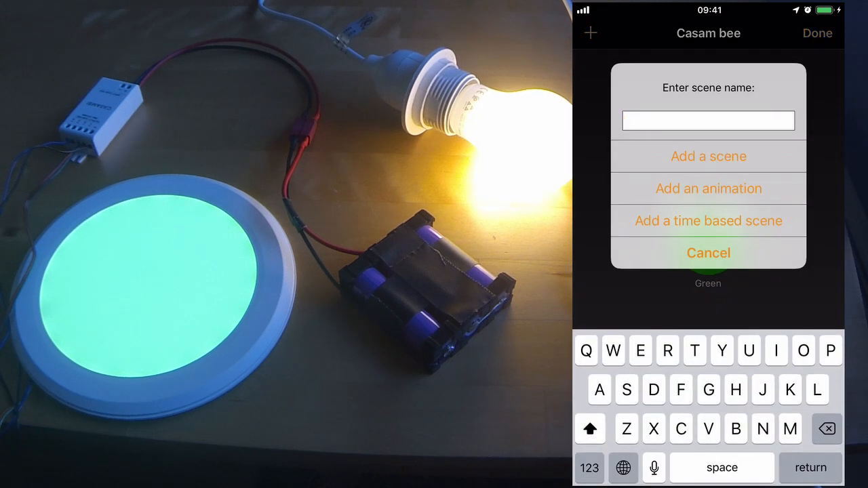
left_click(708, 253)
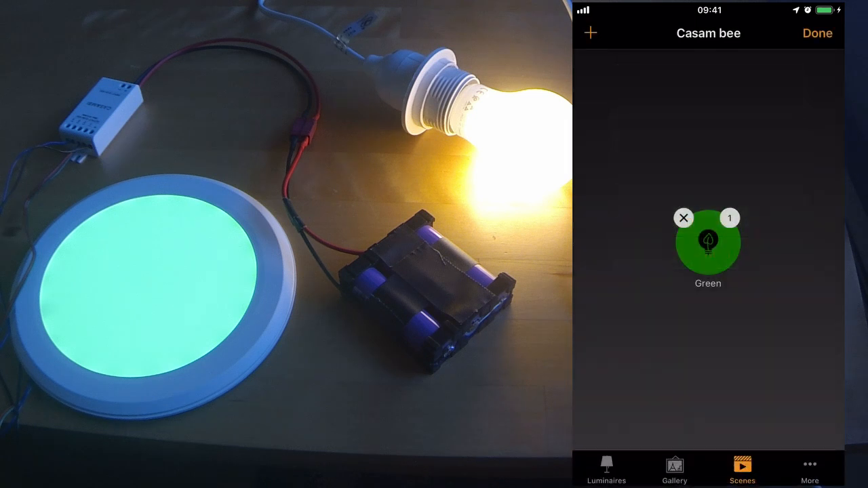
left_click(708, 242)
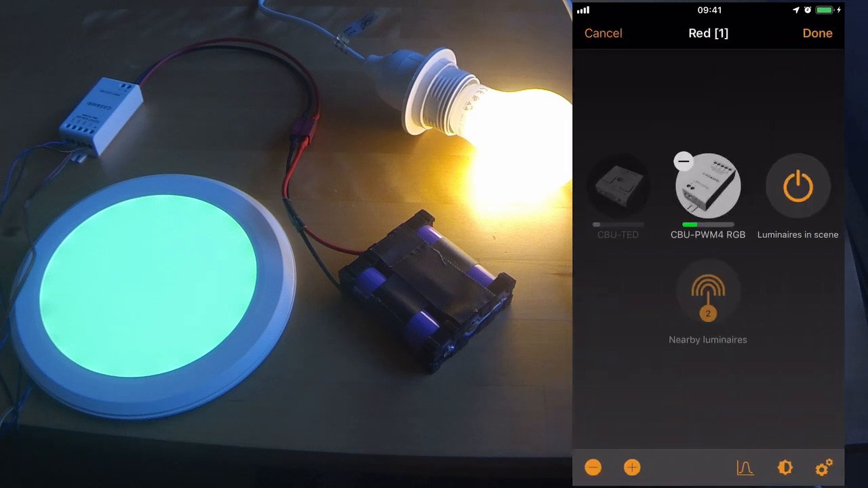
left_click(708, 186)
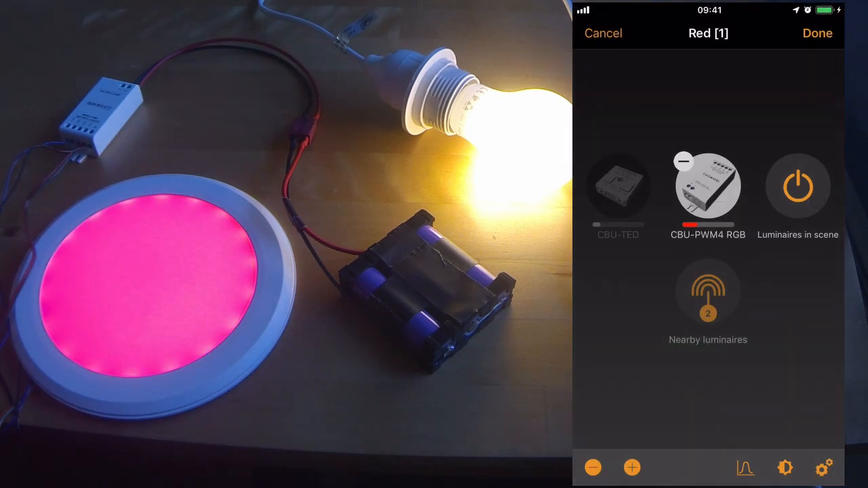
left_click(603, 33)
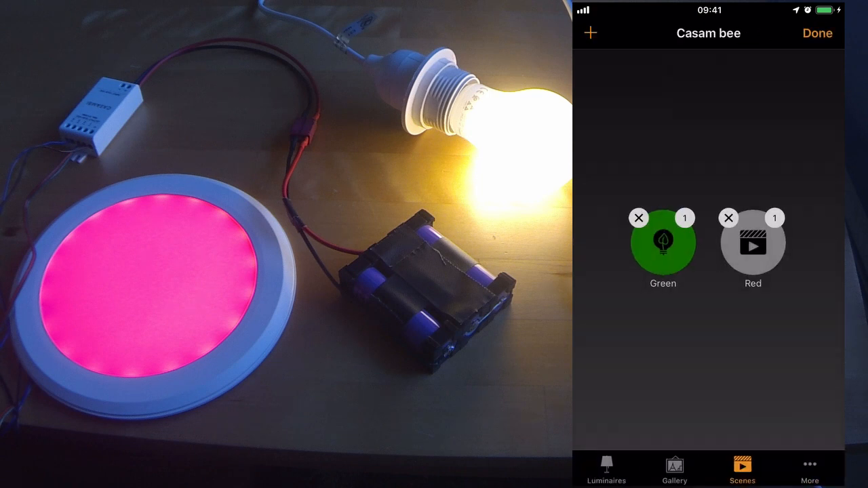
Create a plain scene named Blue and save it alongside Green and Red.
left_click(589, 32)
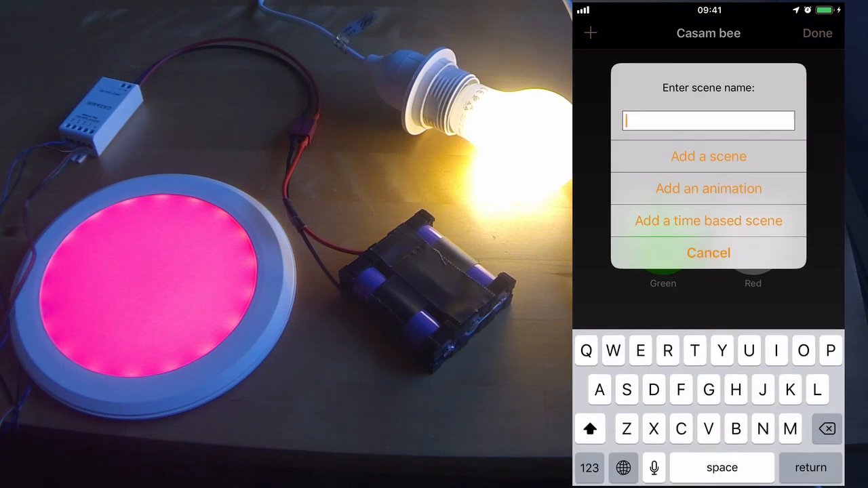
type("Blue")
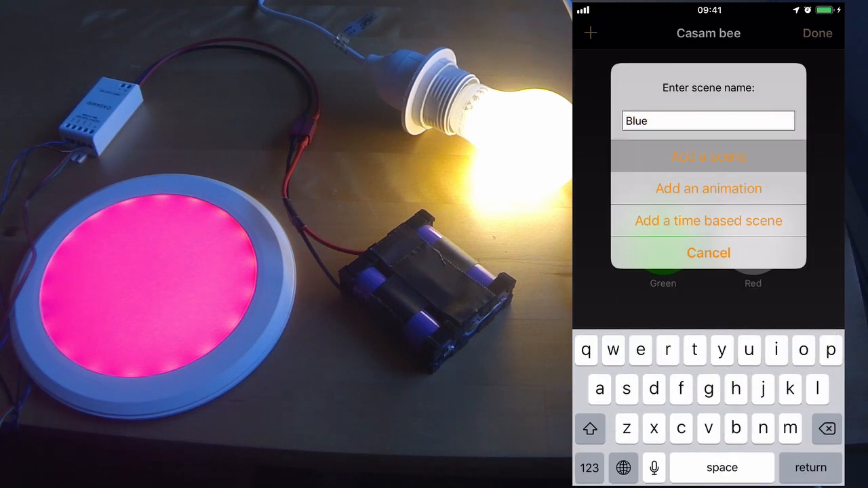
left_click(708, 156)
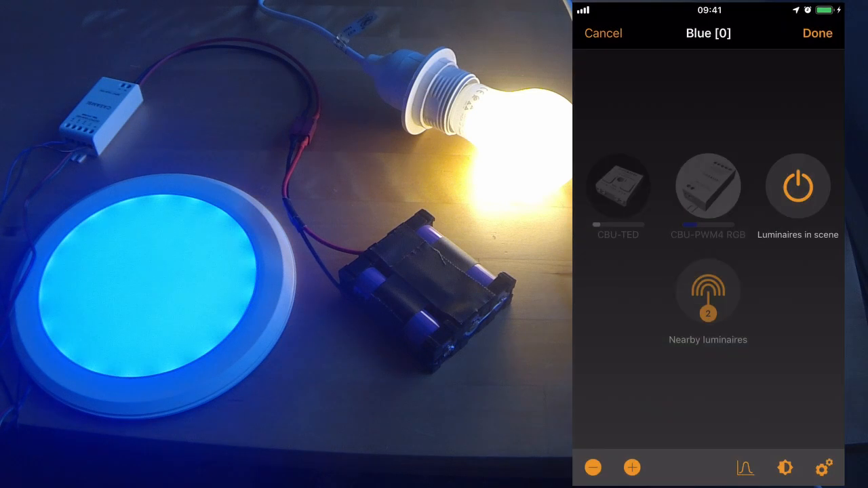
left_click(709, 186)
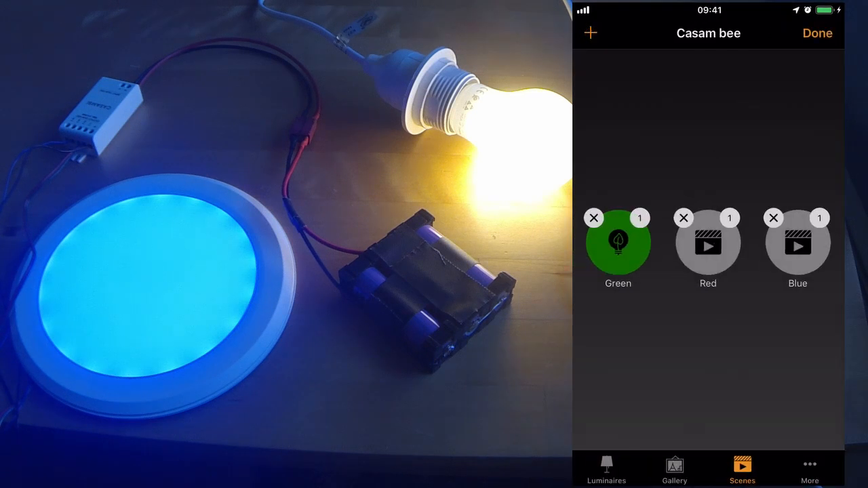
Add a scene named White and finish editing so it joins Green, Red and Blue.
left_click(590, 33)
type("Whi")
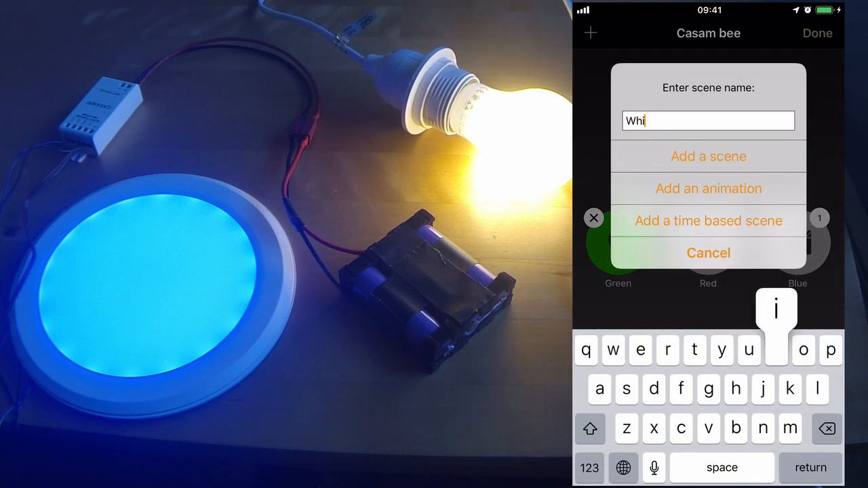
left_click(709, 252)
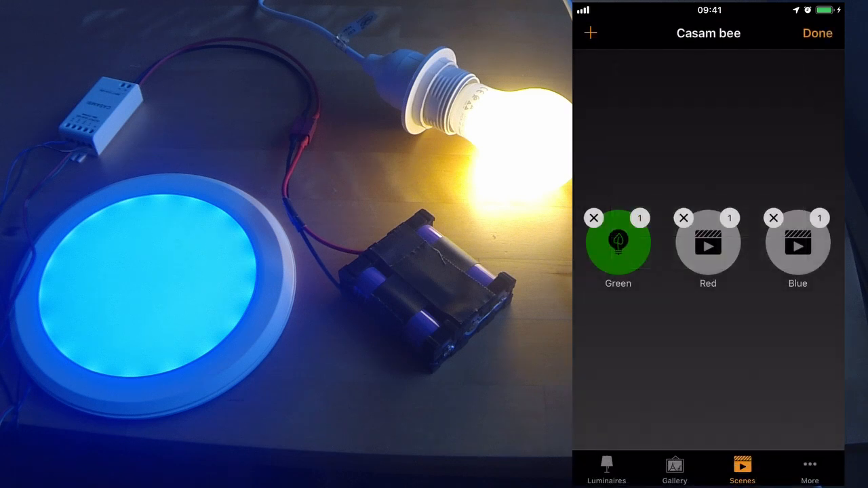
left_click(589, 33)
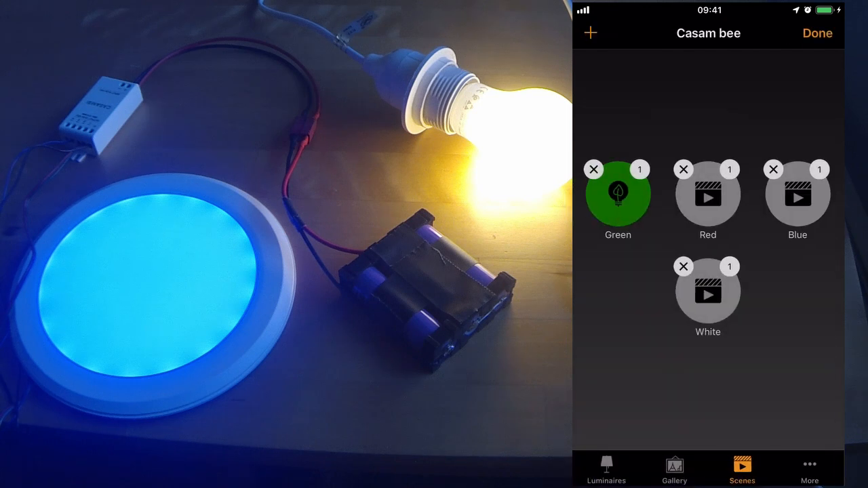
left_click(817, 32)
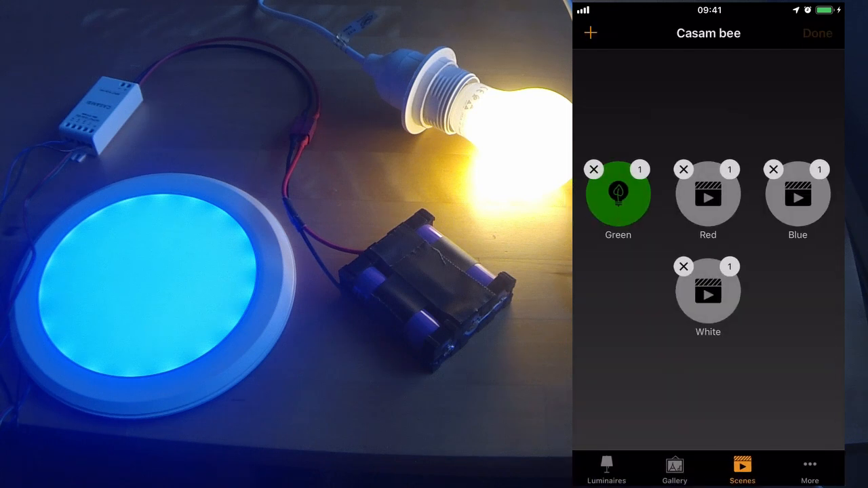
Test a scene on the lights, check the Luminaires list, and return to the four-scene view.
left_click(817, 33)
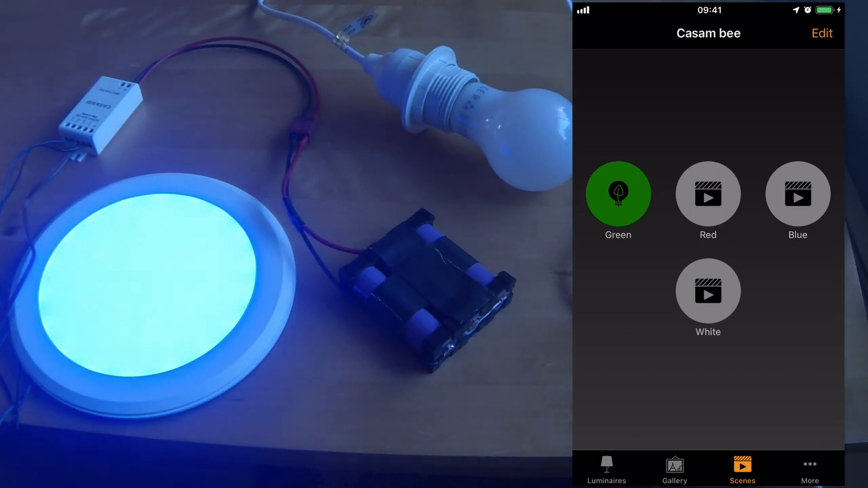
left_click(709, 291)
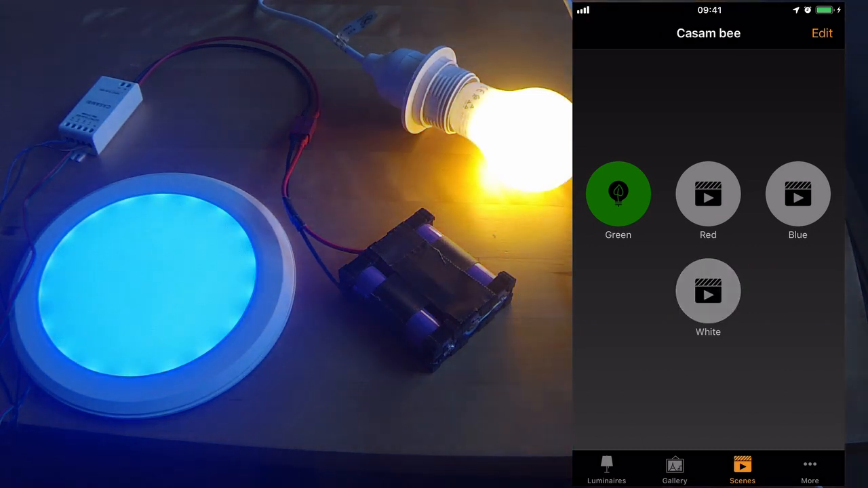
left_click(607, 468)
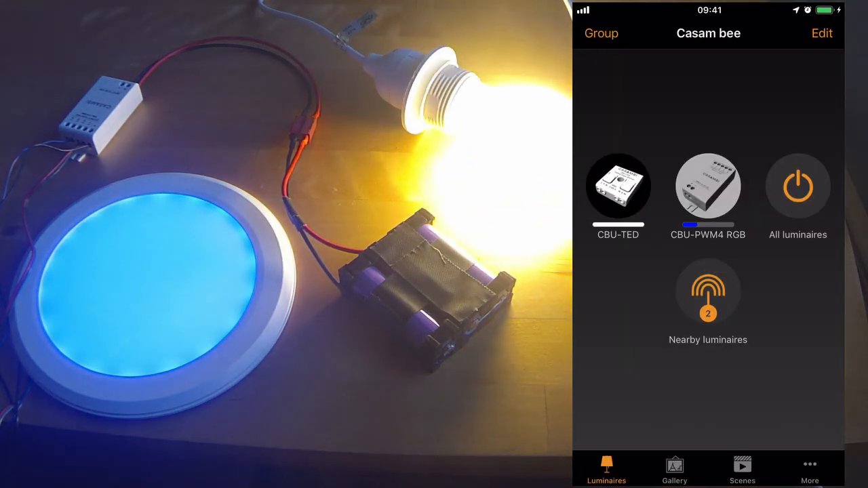
left_click(742, 468)
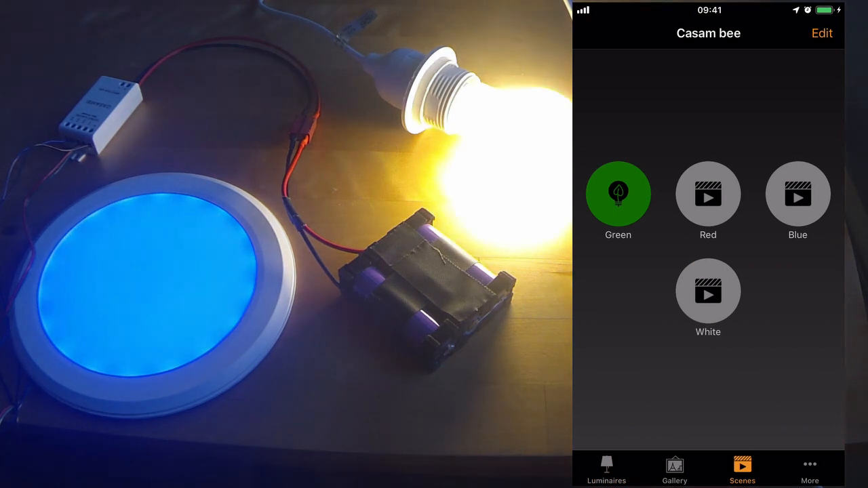
left_click(708, 292)
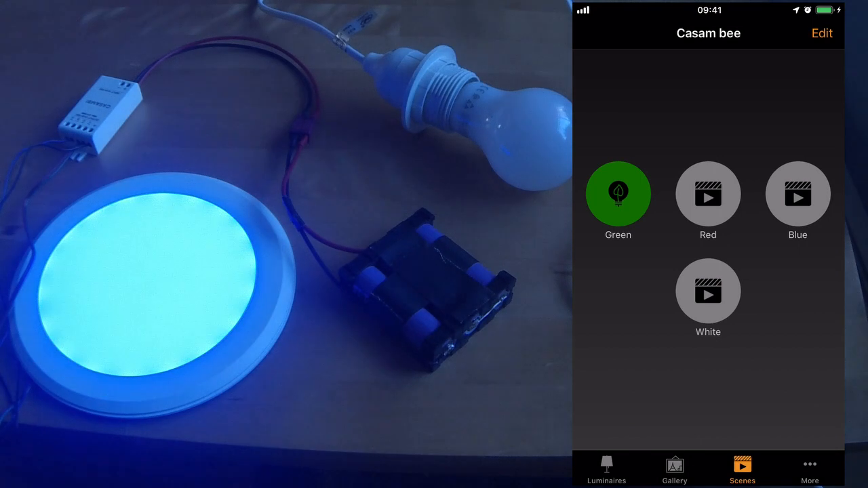
Preview the Green, Blue and Red scenes in turn on the panel light.
left_click(618, 195)
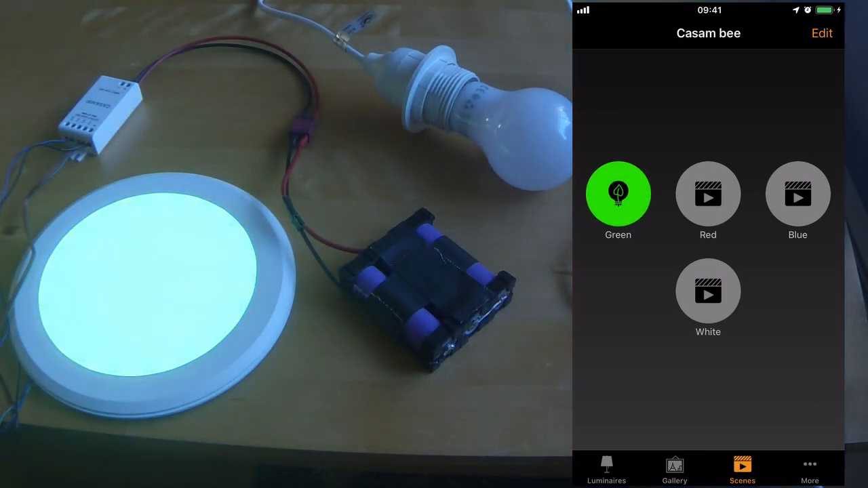
left_click(798, 195)
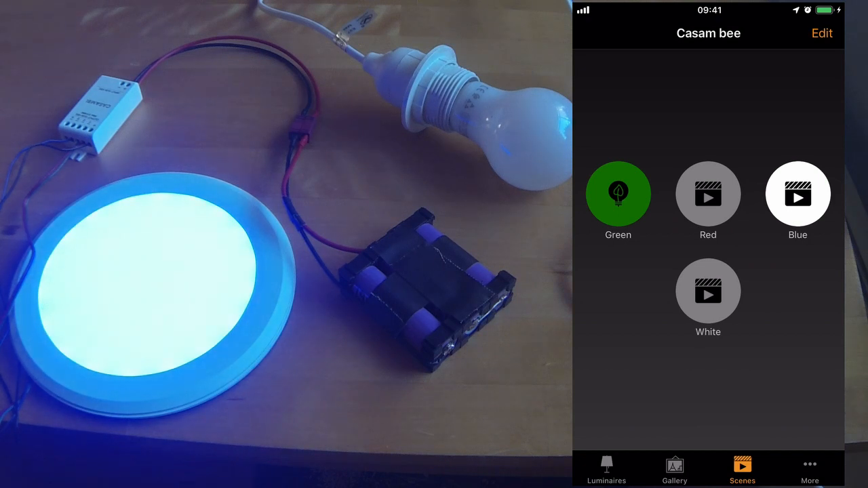
left_click(708, 195)
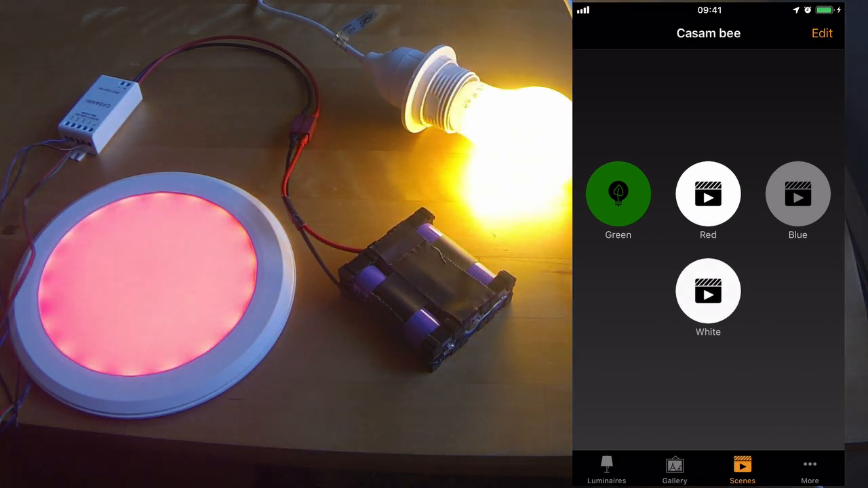
left_click(619, 196)
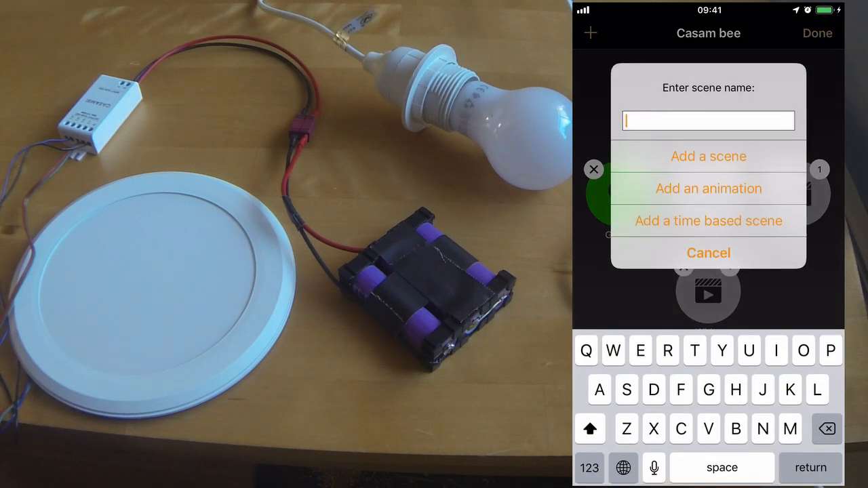
Create a new animation with Green, Red, Blue and White scene steps at 100%, 1-second fade.
left_click(708, 189)
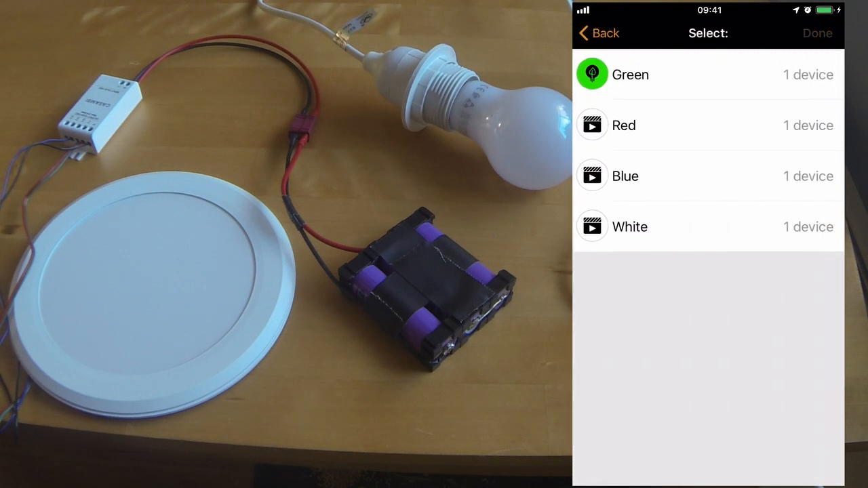
left_click(817, 32)
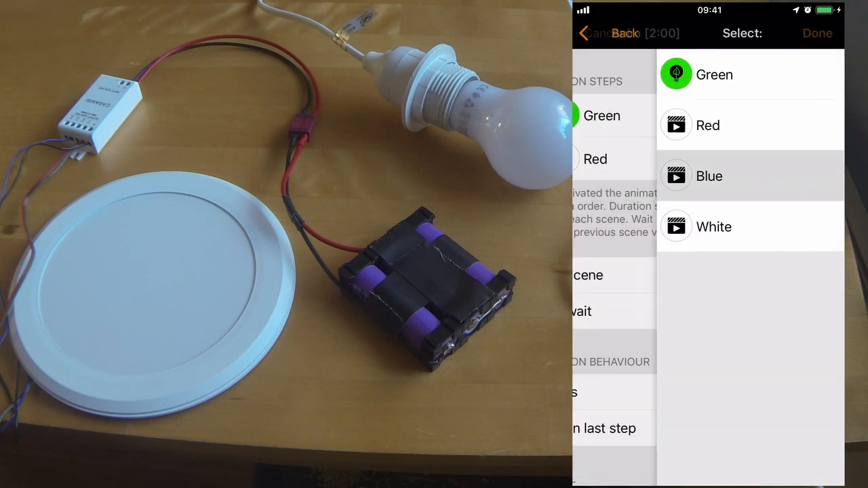
left_click(597, 32)
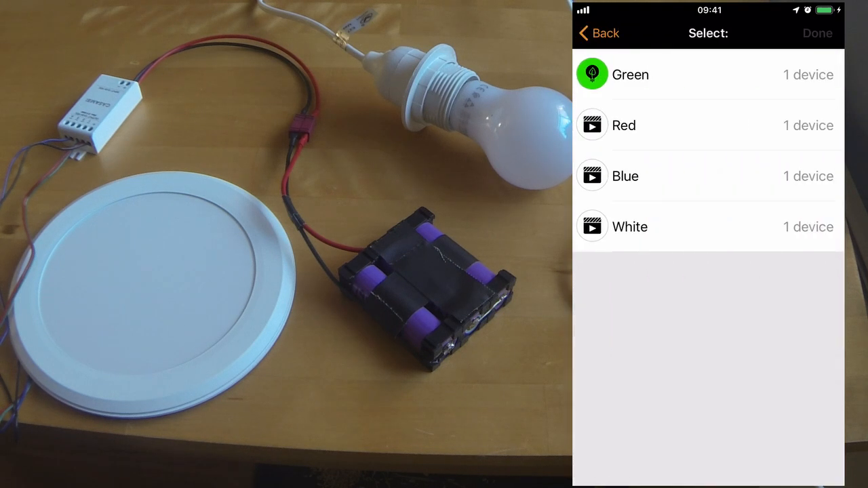
left_click(817, 33)
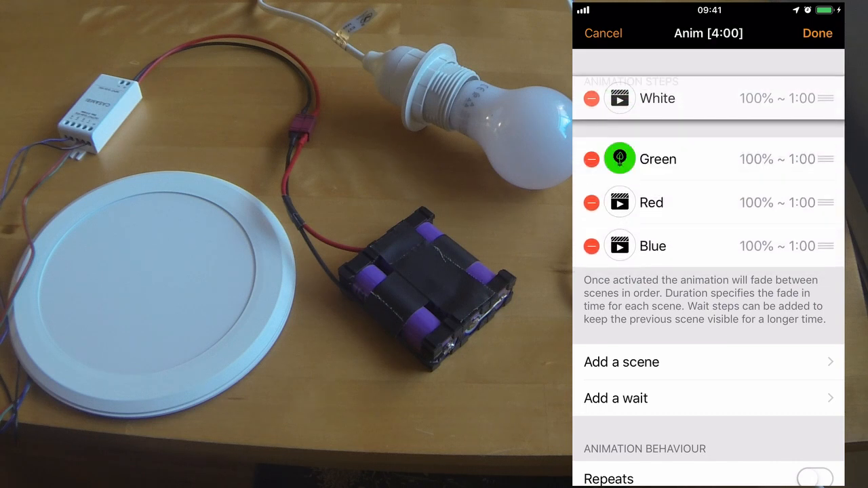
Change the White step's Fade In from 1 minute to 0 mins 4 secs.
scroll("down", 3)
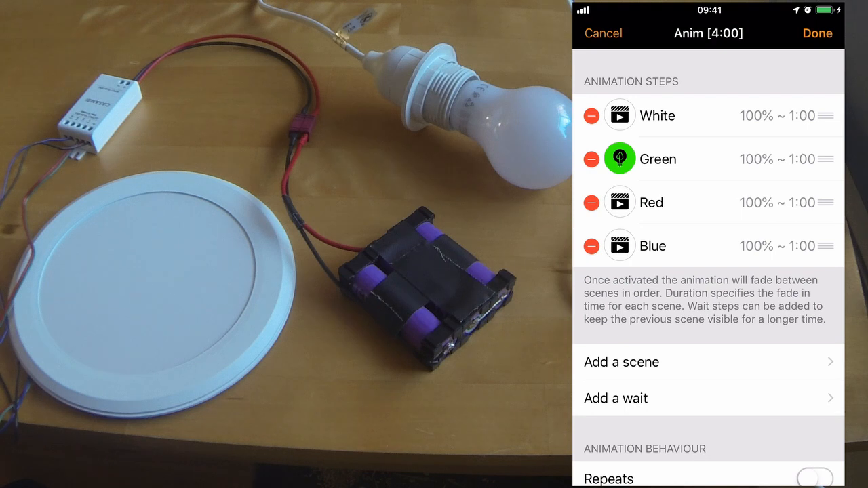
left_click(657, 116)
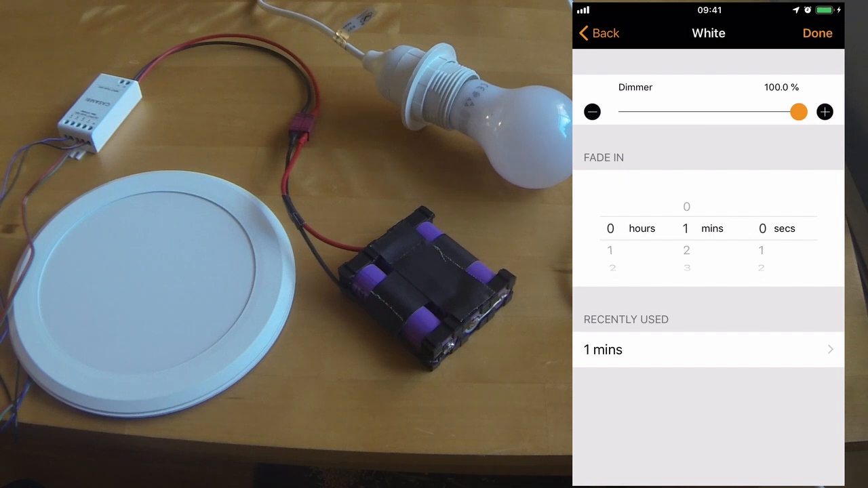
scroll("down", 3)
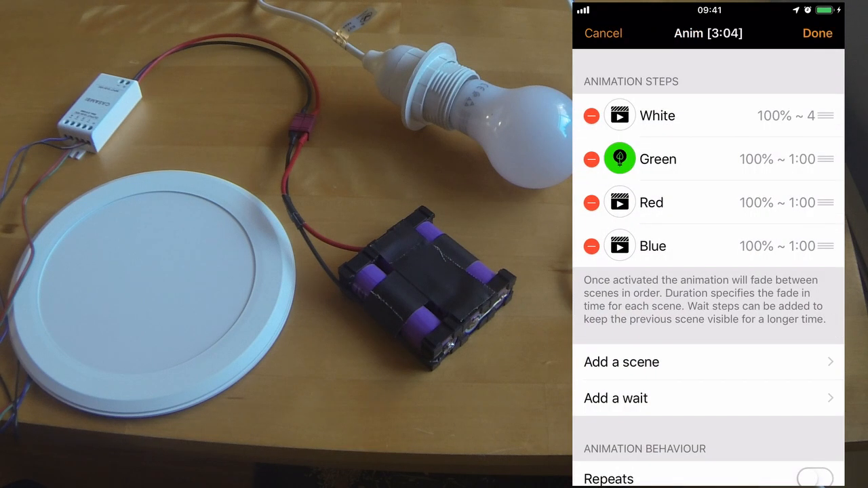
Give the Red and Blue steps 4-second fades and lower the White step's brightness near zero.
left_click(657, 158)
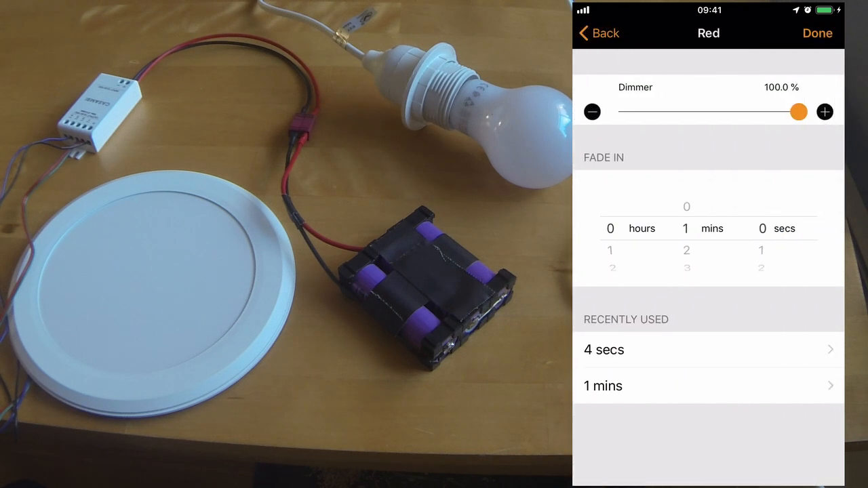
left_click(597, 32)
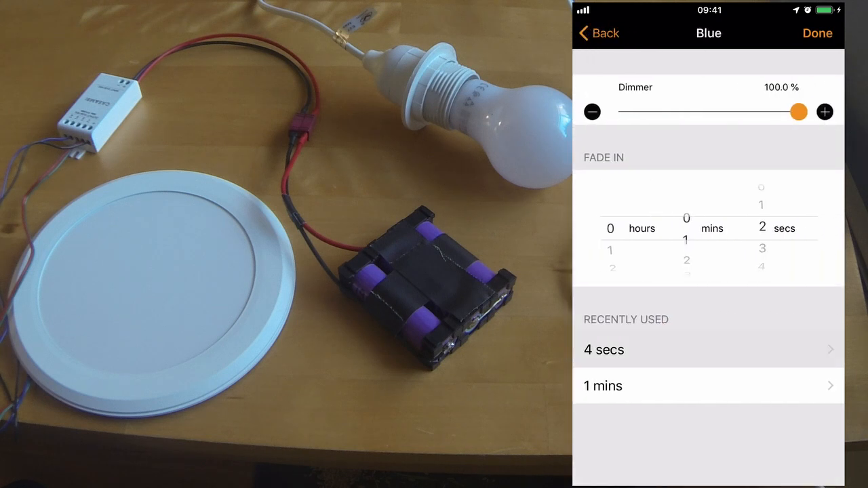
left_click(597, 32)
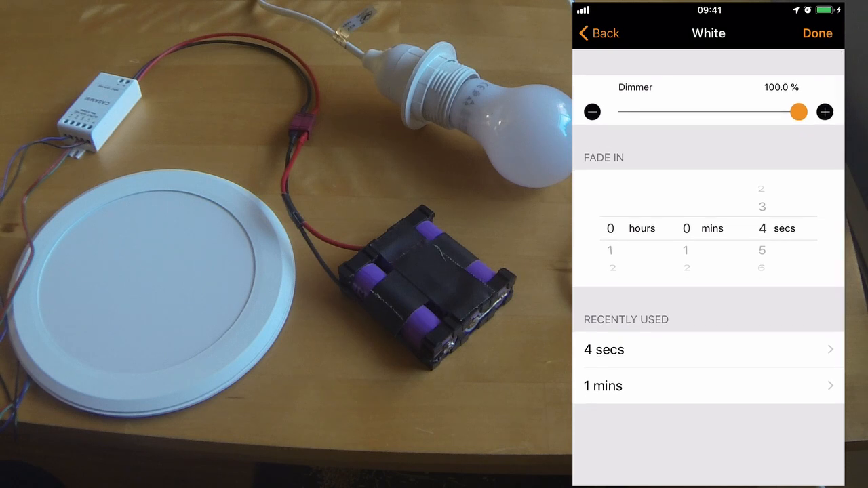
left_click_drag(798, 111, 622, 112)
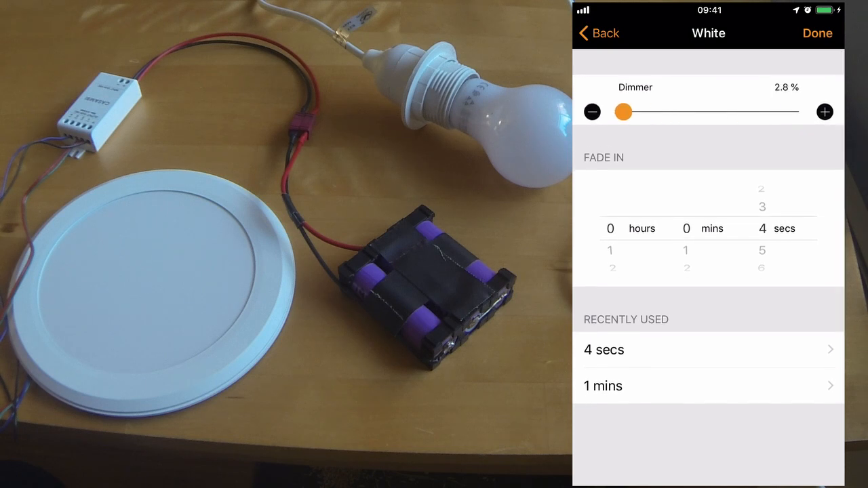
Add a Green step at 0% with a 1-second fade, then add another White step.
left_click(592, 112)
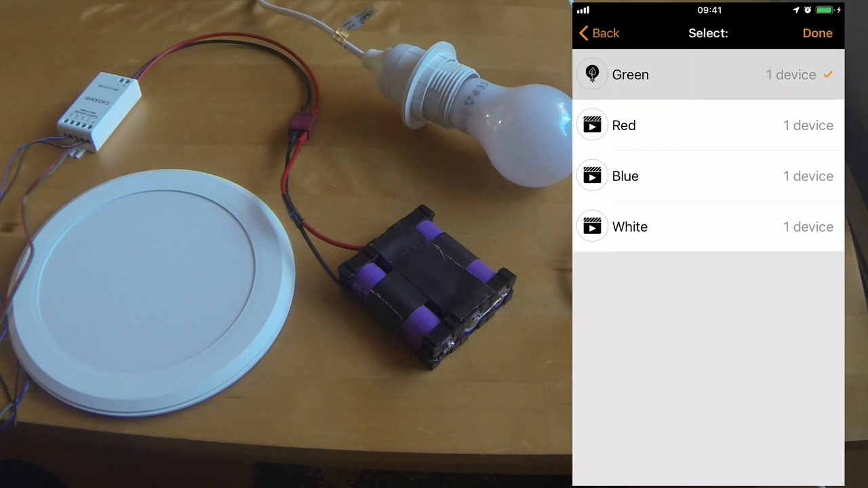
left_click(709, 75)
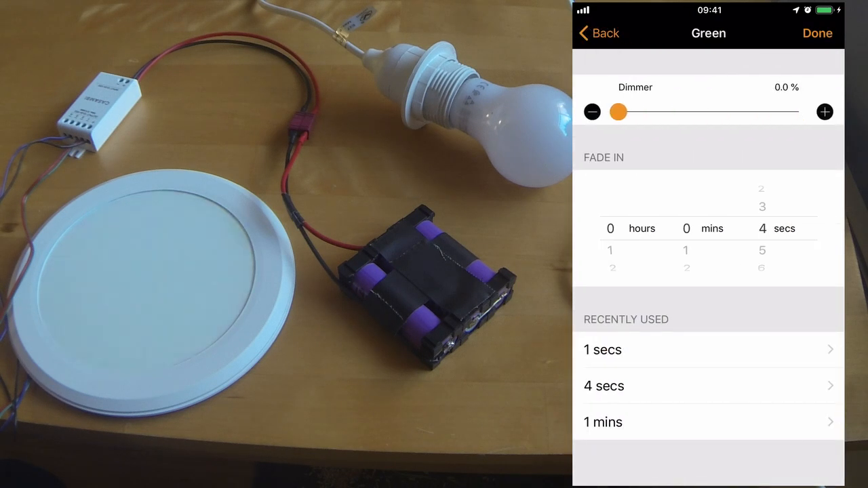
scroll("down", 3)
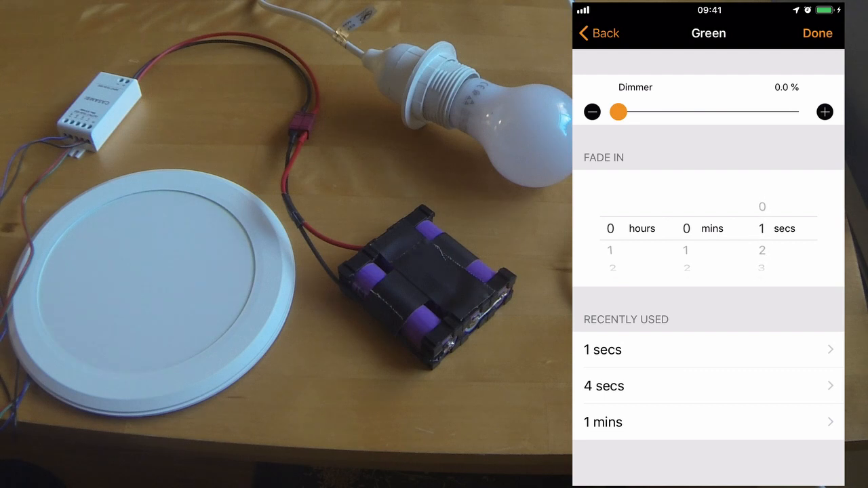
left_click(597, 32)
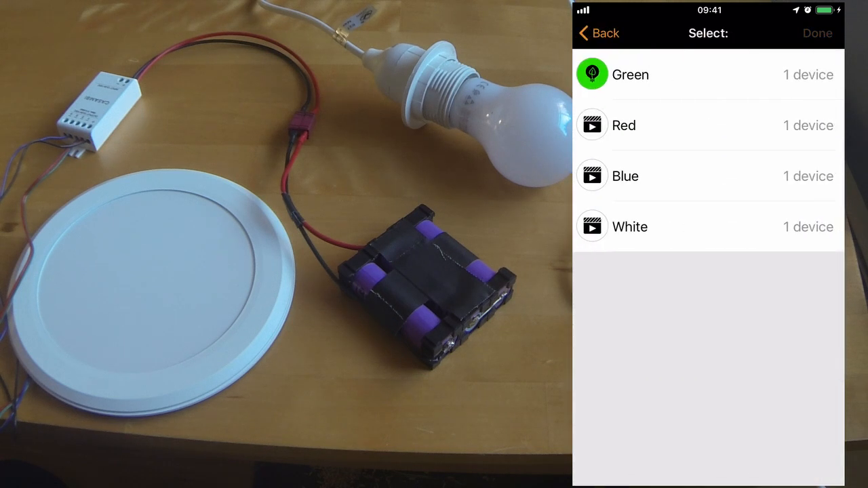
left_click(817, 32)
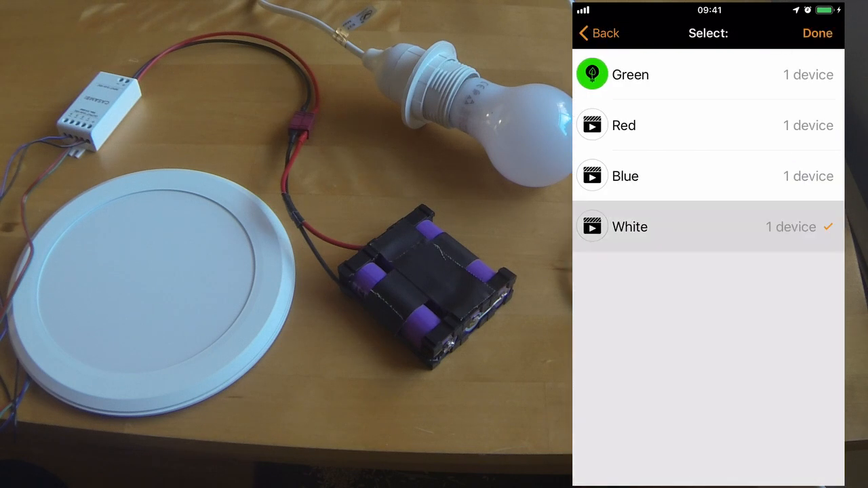
left_click(817, 32)
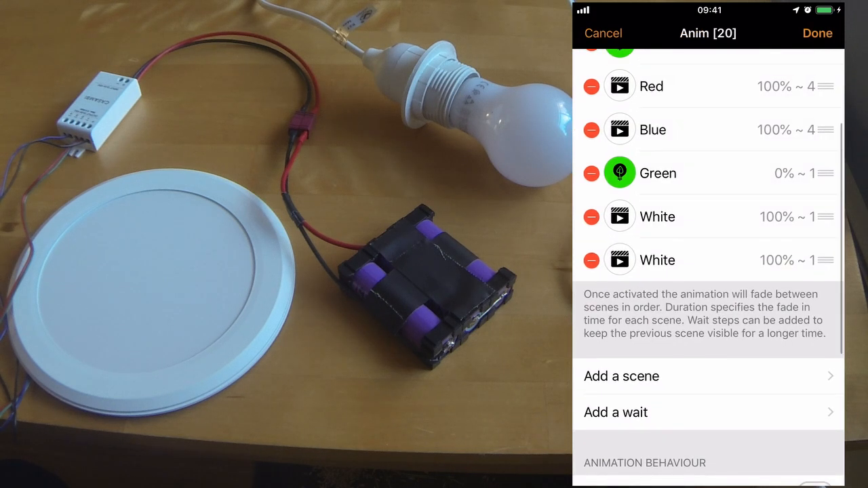
Save the eight-step animation as Anim in Casam bee's scenes.
scroll("down", 3)
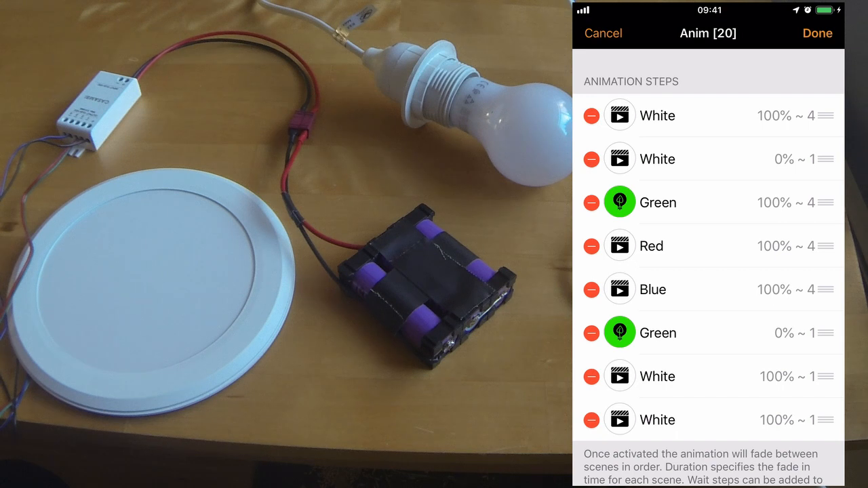
left_click(817, 32)
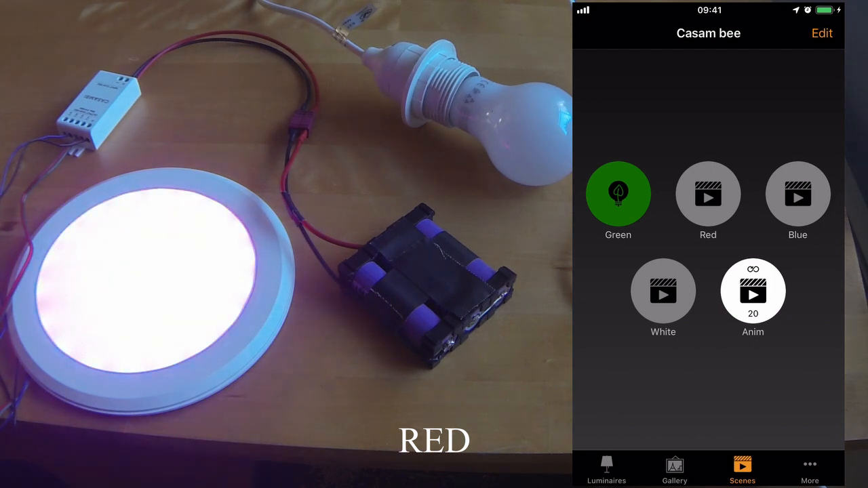
Let Anim play through its colours on the panel, then long-press it to edit its steps.
left_click(798, 195)
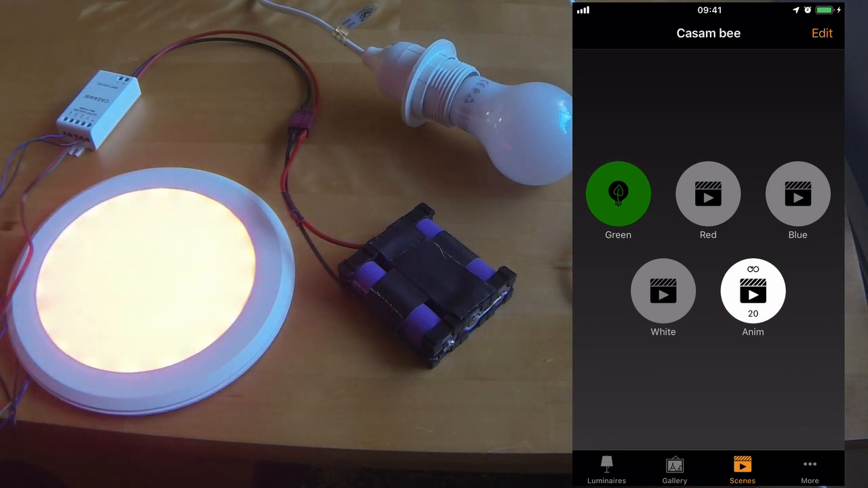
left_click(754, 292)
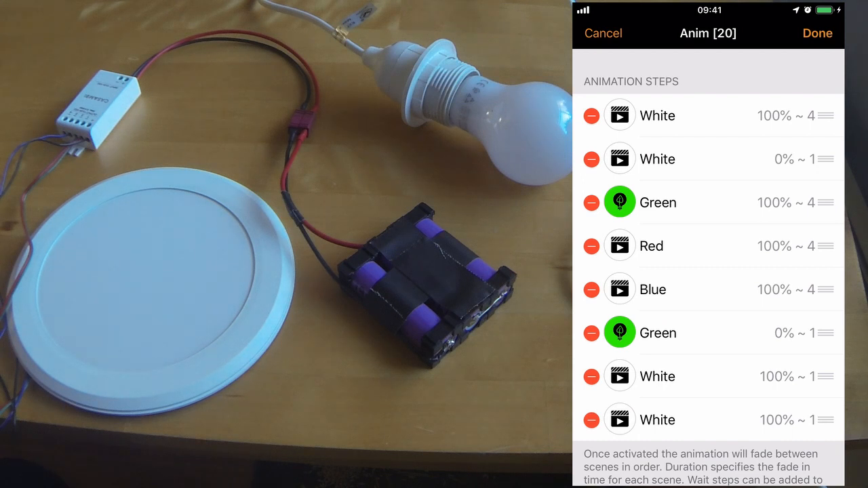
Leave the editor, play Anim on the lamp, switch it off, and reopen its steps for editing.
scroll("down", 3)
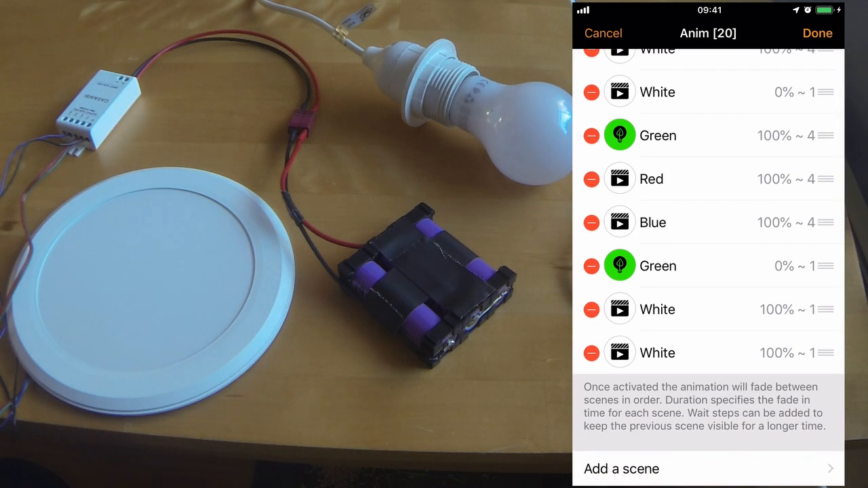
left_click(706, 353)
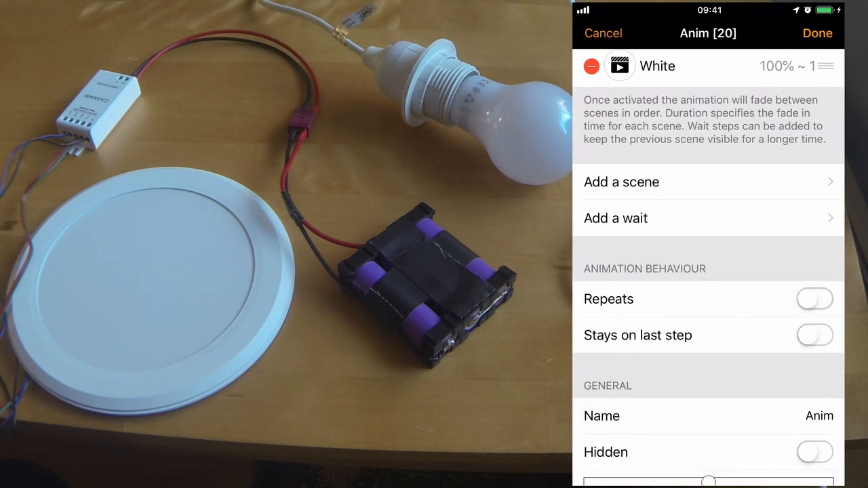
scroll("up", 3)
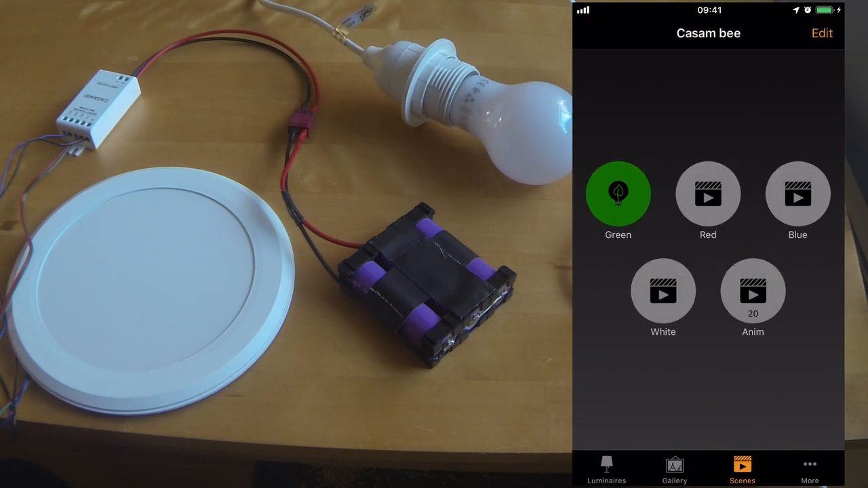
left_click(753, 292)
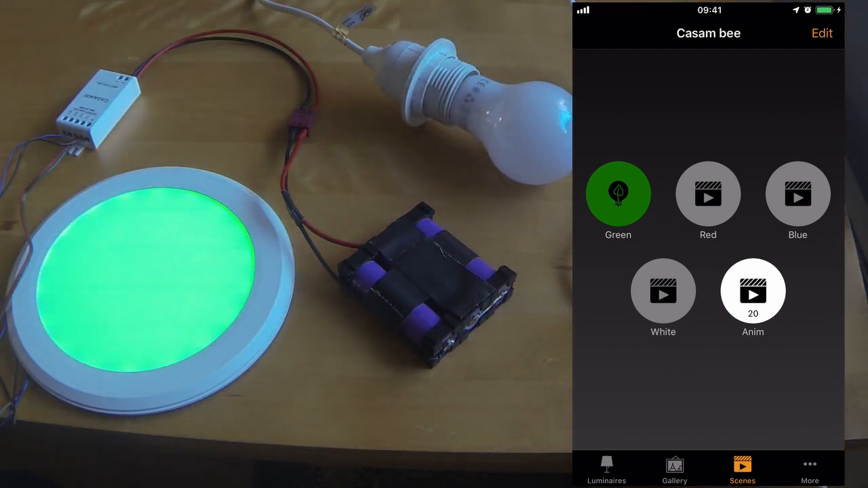
left_click(663, 291)
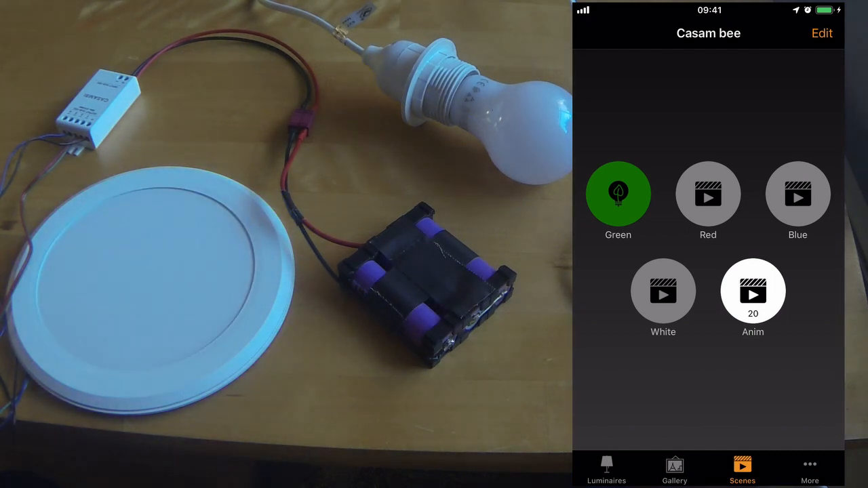
left_click(753, 292)
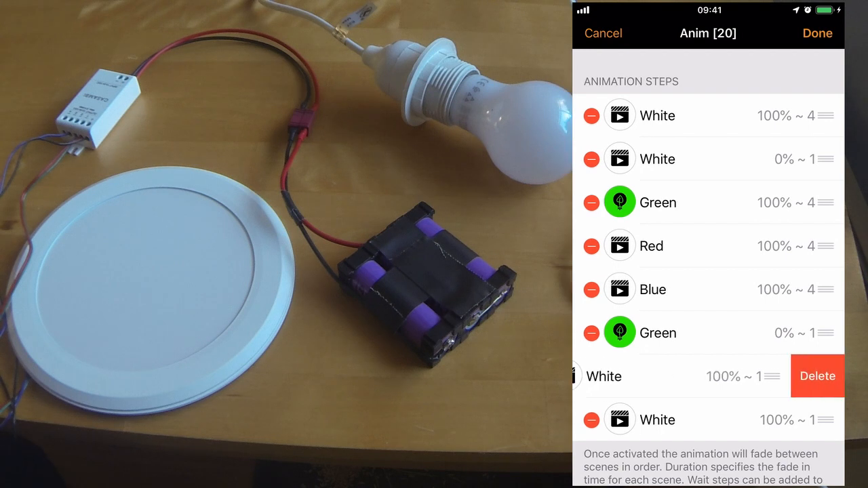
Delete the three White steps and set the Blue step's fade to 1 second.
left_click(817, 378)
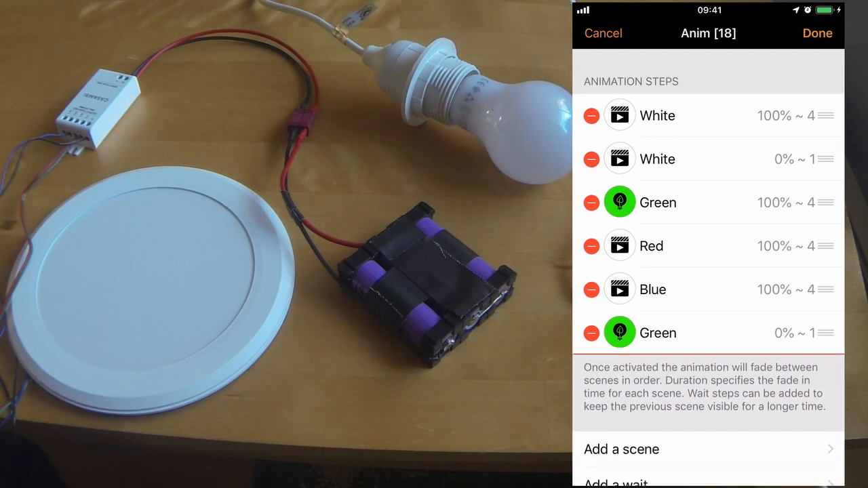
left_click(592, 116)
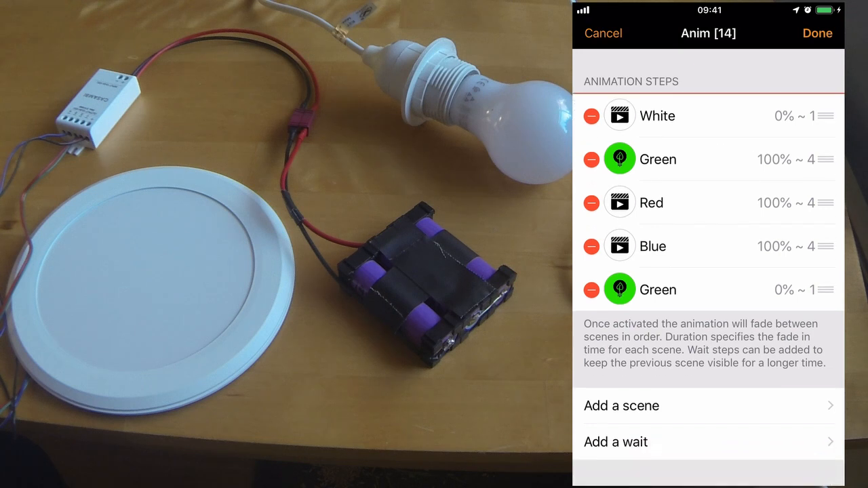
left_click(592, 117)
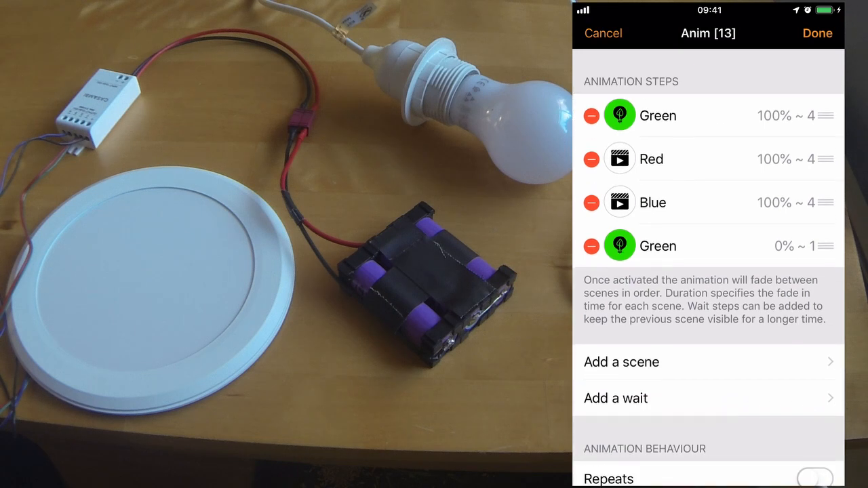
left_click(657, 116)
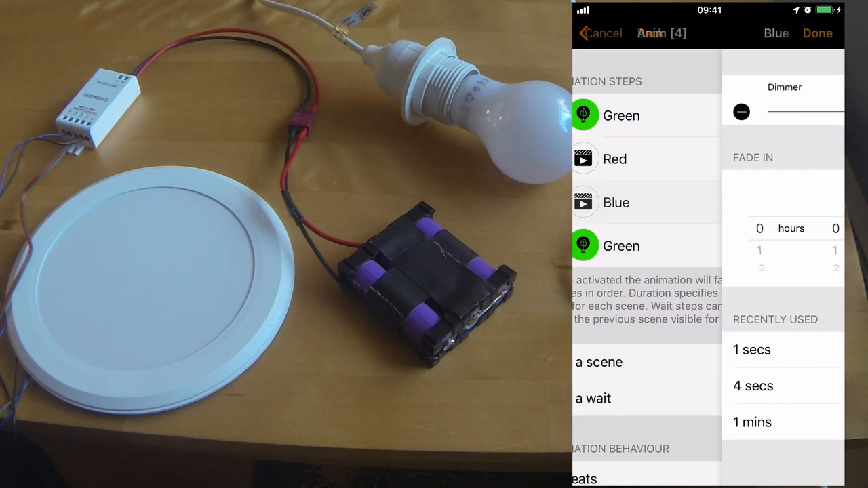
left_click(600, 32)
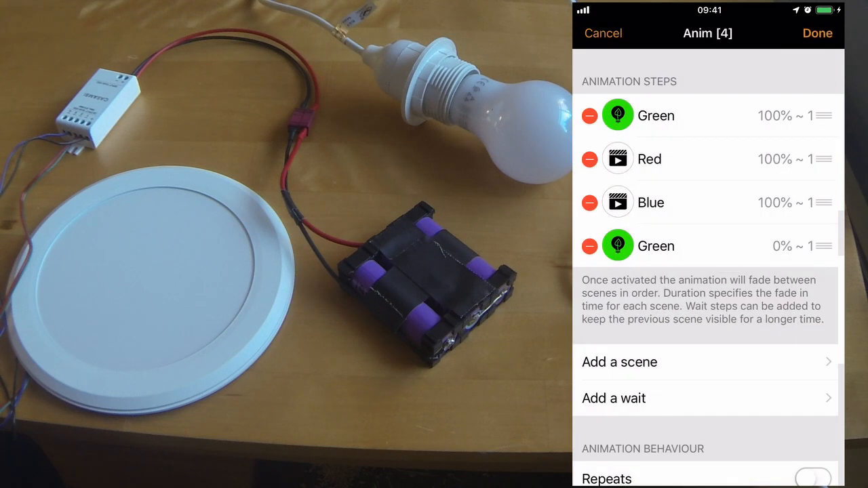
Insert a wait step after Green in Anim with a four-second interval.
left_click(613, 399)
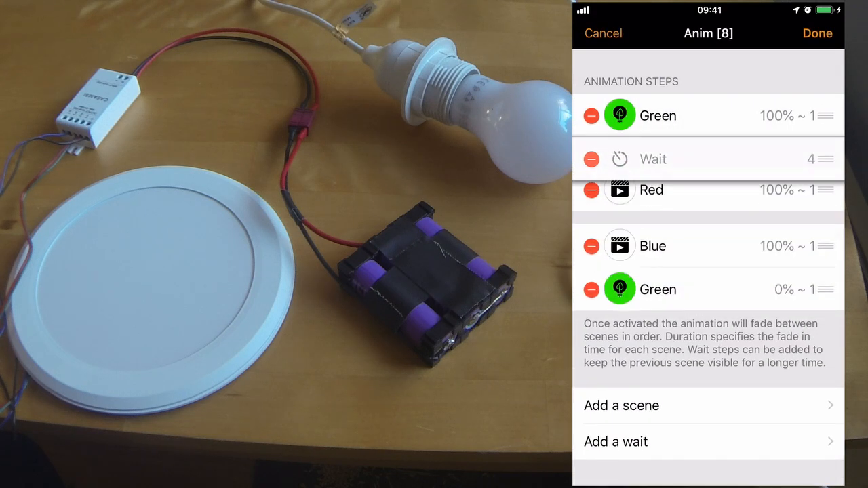
left_click(653, 159)
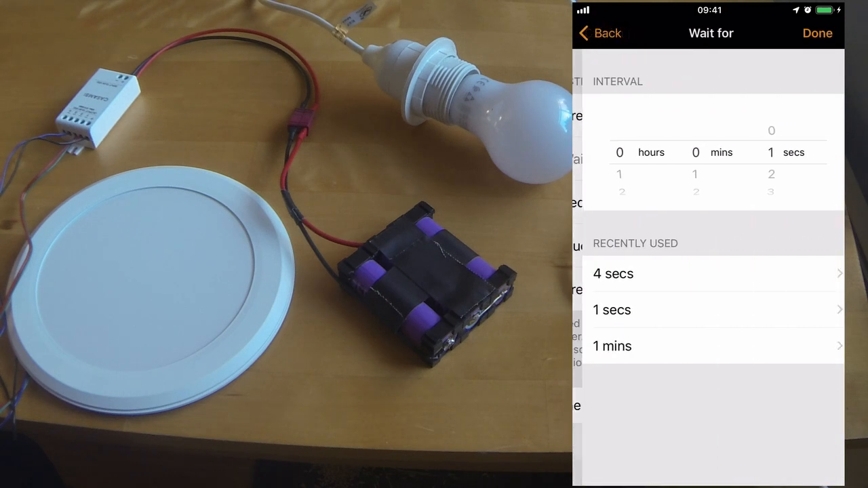
left_click(817, 32)
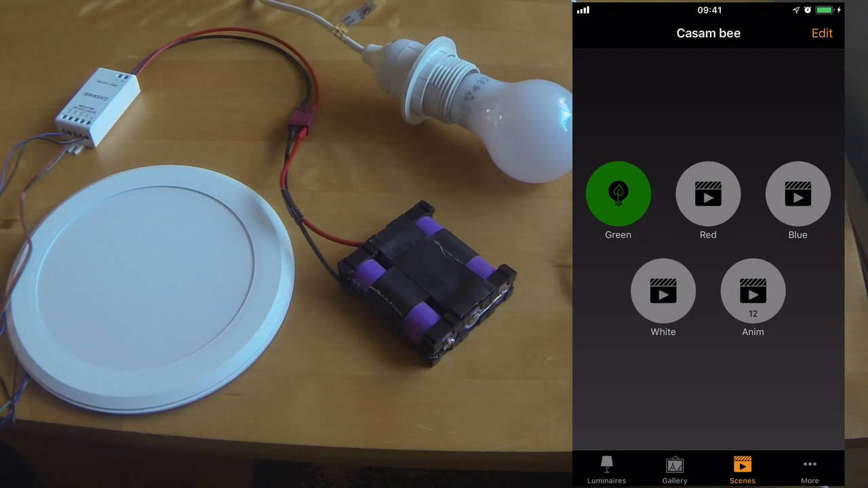
Switch Hidden on for the colour scenes so only White and Anim show, then finish editing.
left_click(619, 193)
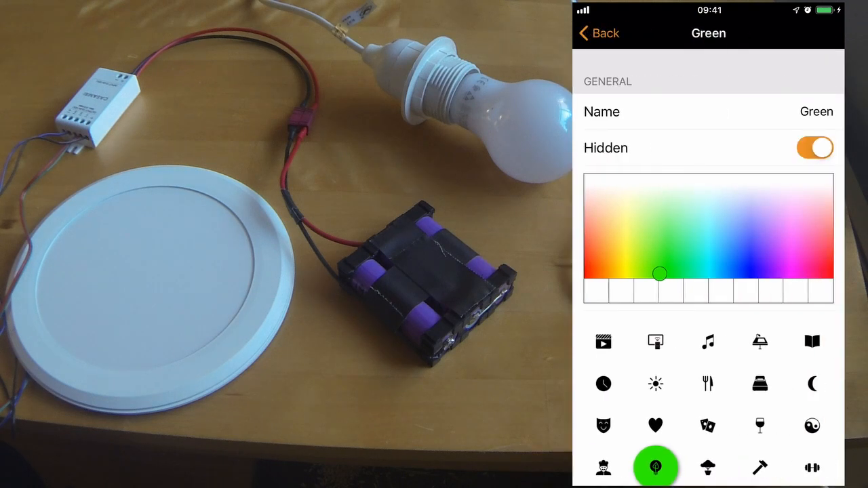
left_click_drag(659, 272, 708, 179)
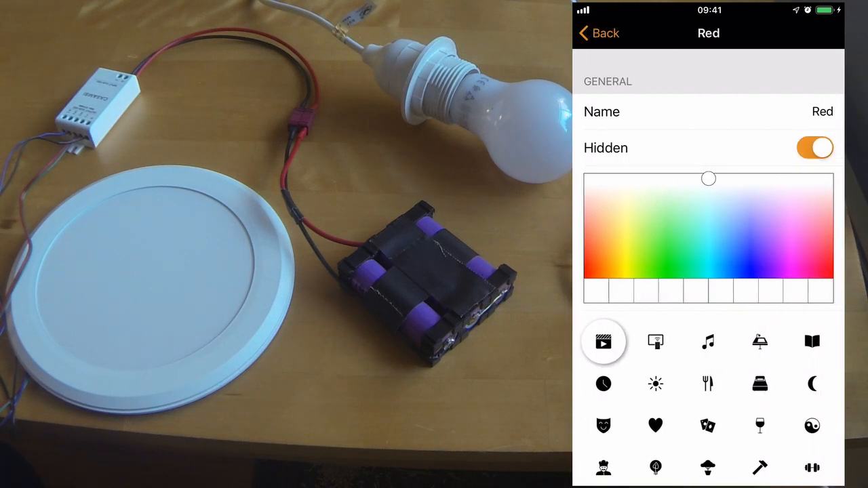
left_click(597, 33)
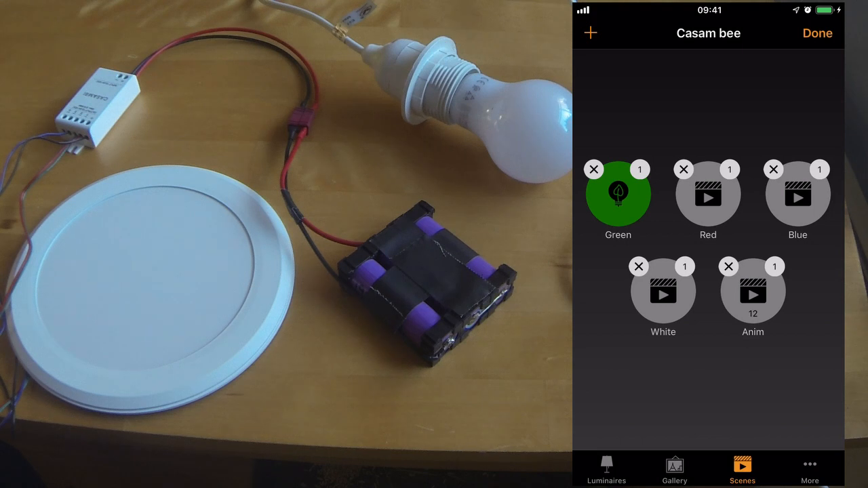
left_click(817, 33)
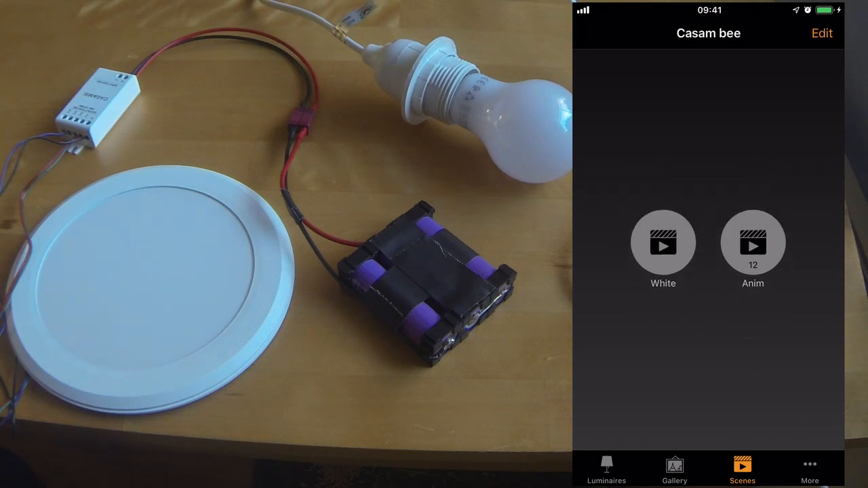